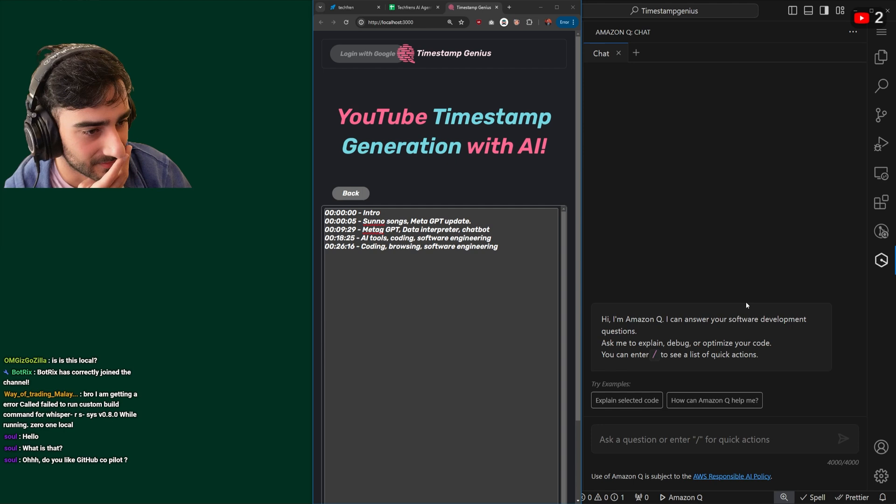
pyautogui.moveTo(675, 349)
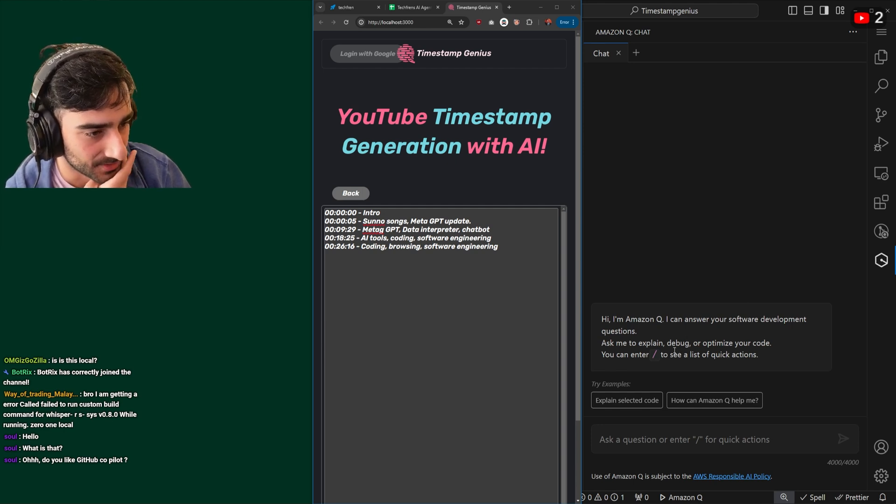
# Start an Amazon Q /dev request to edit the large timestamps textarea shown after generation
pyautogui.write('/')
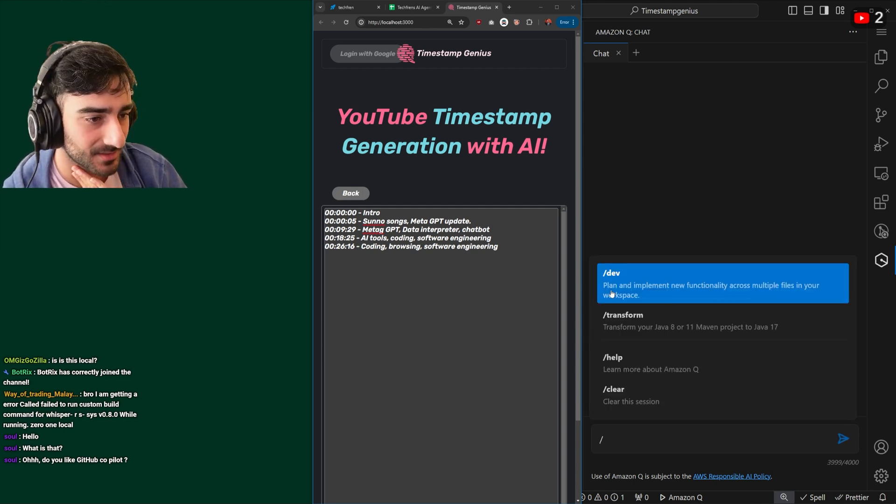
pyautogui.moveTo(713, 293)
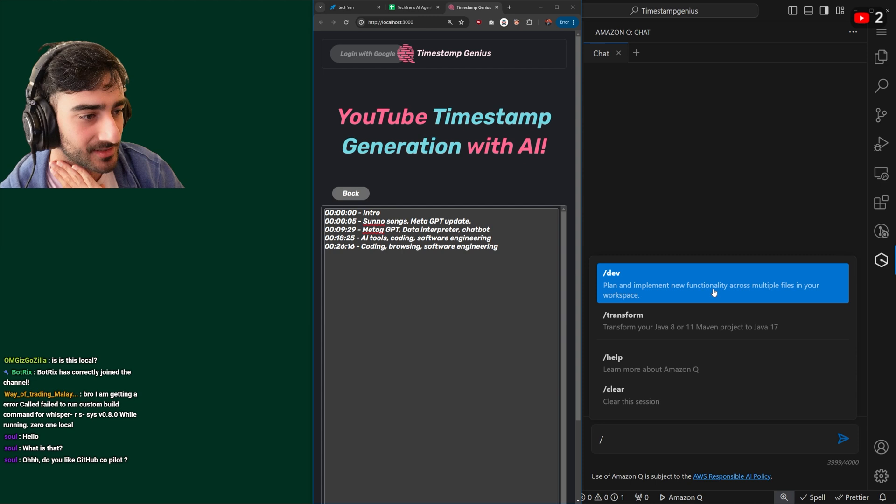
pyautogui.moveTo(698, 286)
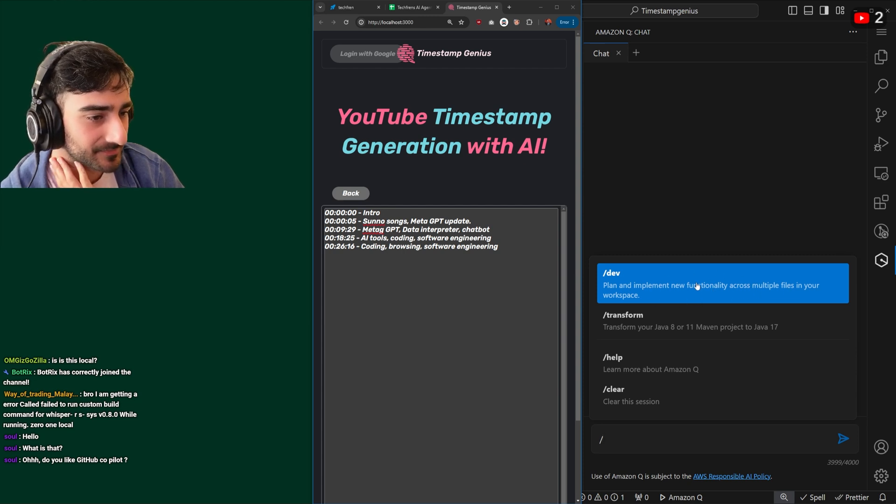
pyautogui.moveTo(673, 335)
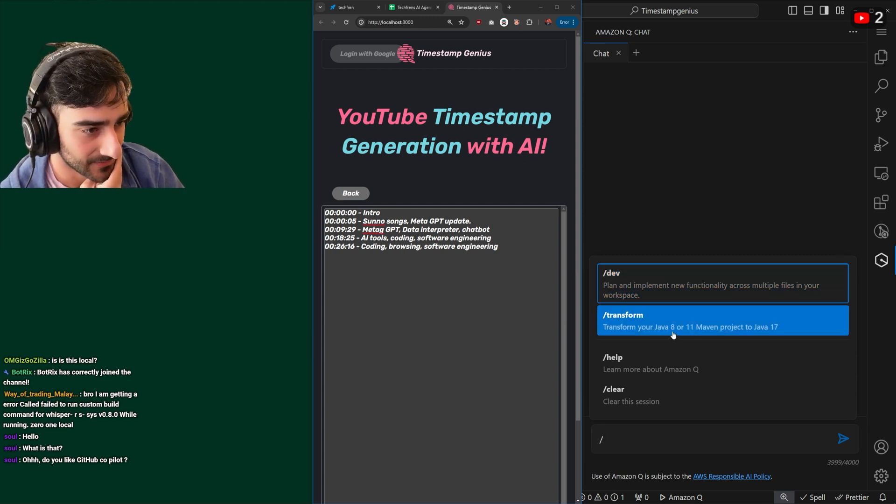
pyautogui.moveTo(767, 329)
pyautogui.write('dev there is a large')
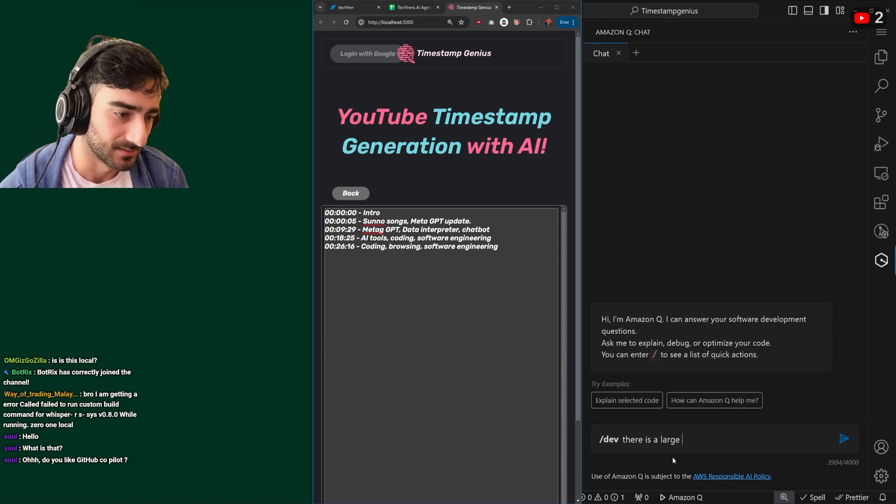
pyautogui.write('text field after timestamps')
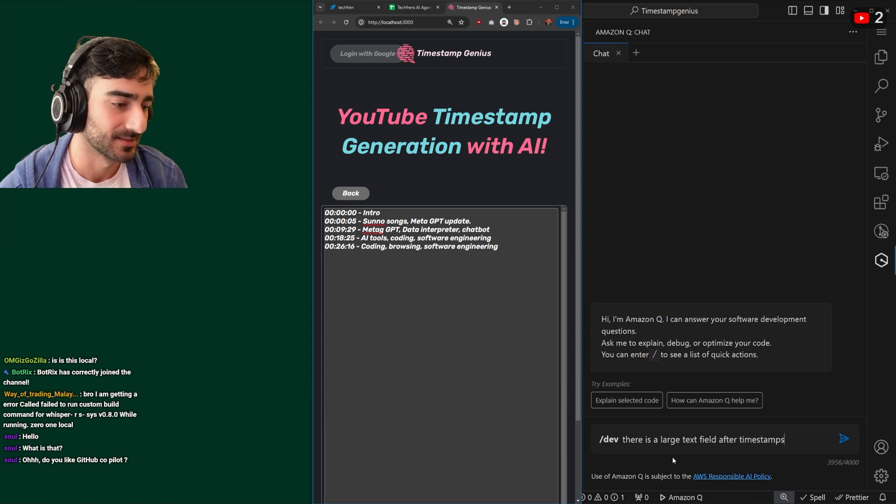
pyautogui.write('are generated. lets edit the texta')
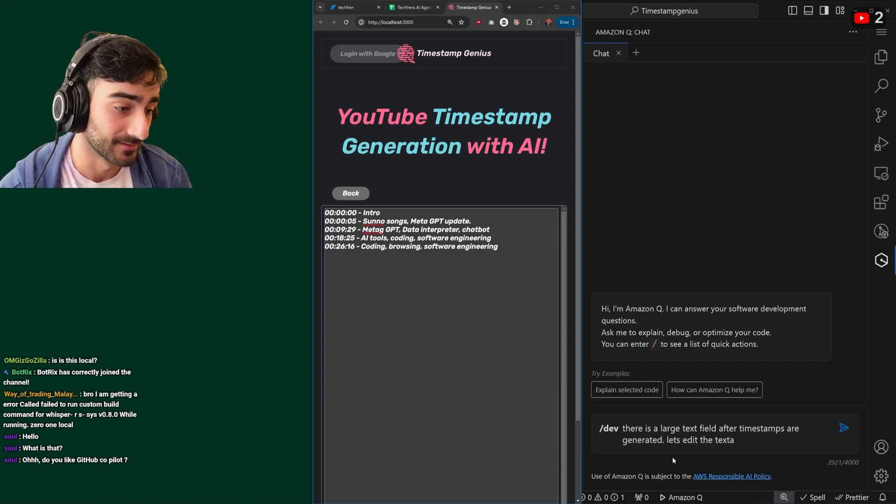
pyautogui.click(843, 428)
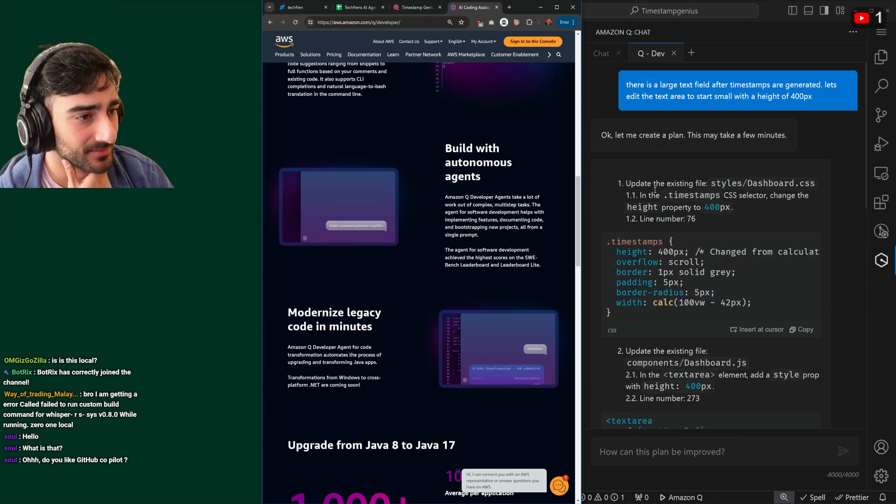
# Let Amazon Q plan and generate 400px textarea changes for Dashboard.css and Dashboard.js
pyautogui.doubleClick(693, 195)
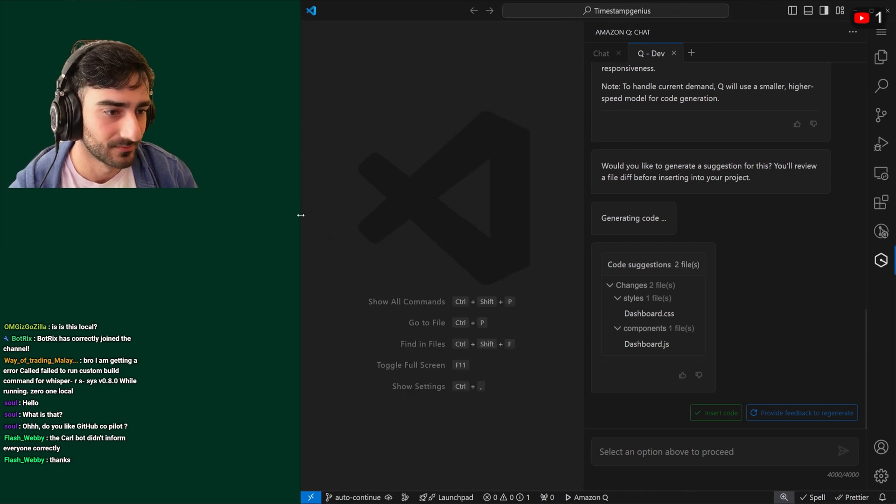
# Review the Dashboard.js and Dashboard.css diffs, then begin a new 'make sure...' request
pyautogui.click(646, 344)
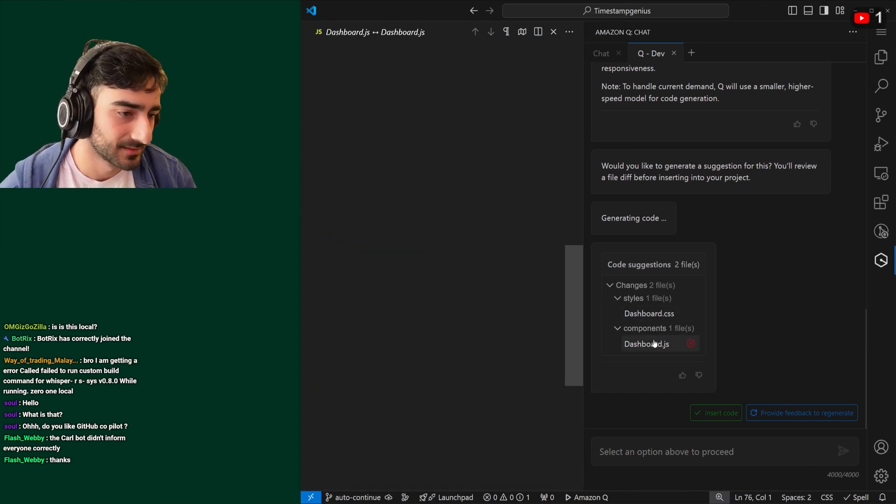
pyautogui.click(648, 313)
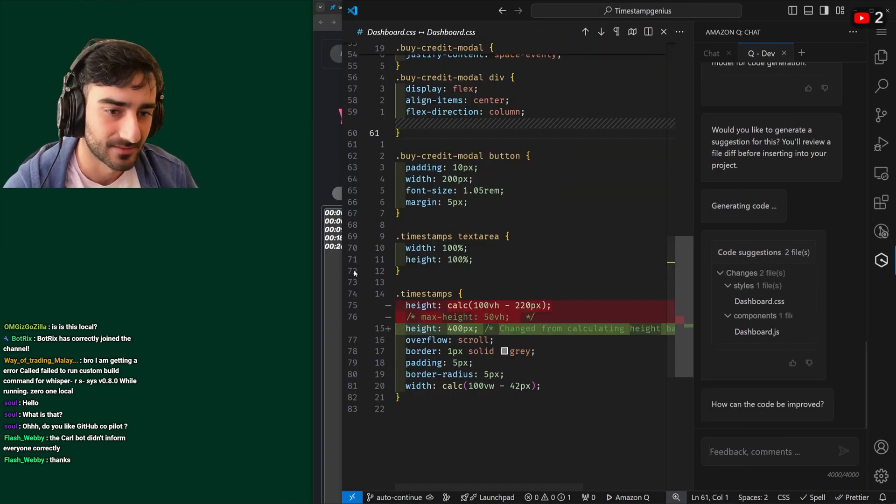
pyautogui.write('make sure th')
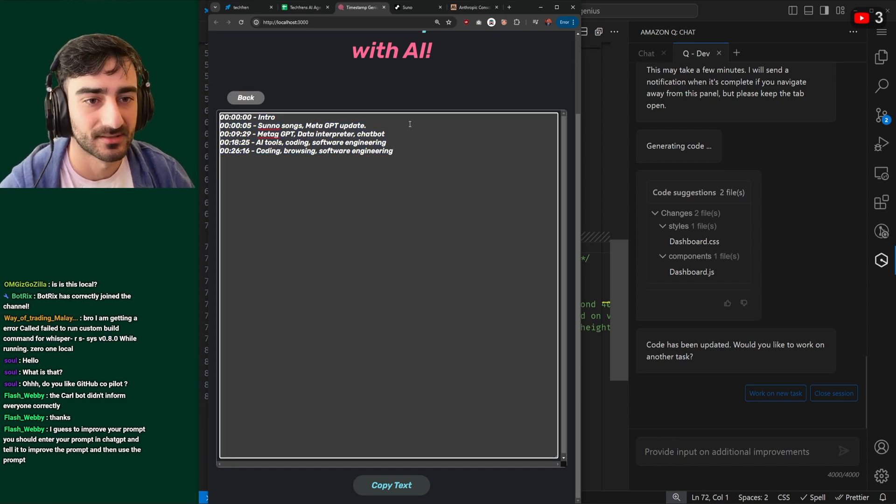
pyautogui.scroll(3)
pyautogui.write('/dev the timestamps text')
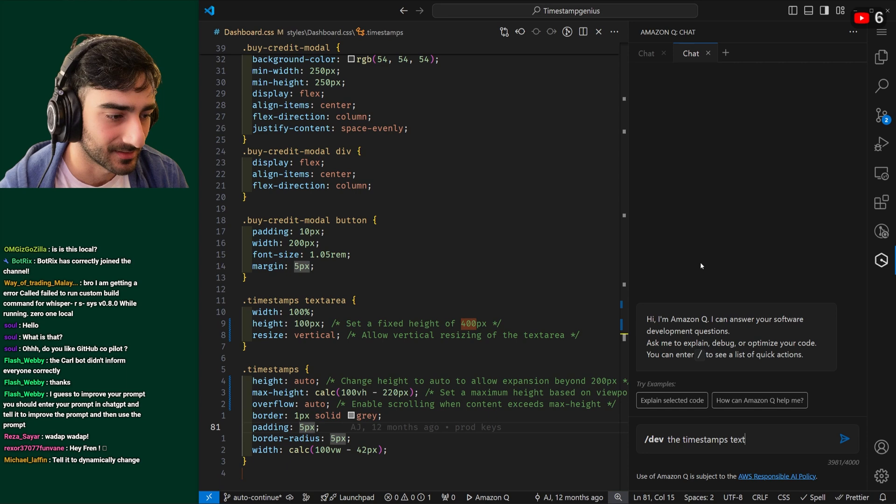
# Ask Amazon Q to make the 100px-locked textarea expand to show all text
pyautogui.write('area is locked')
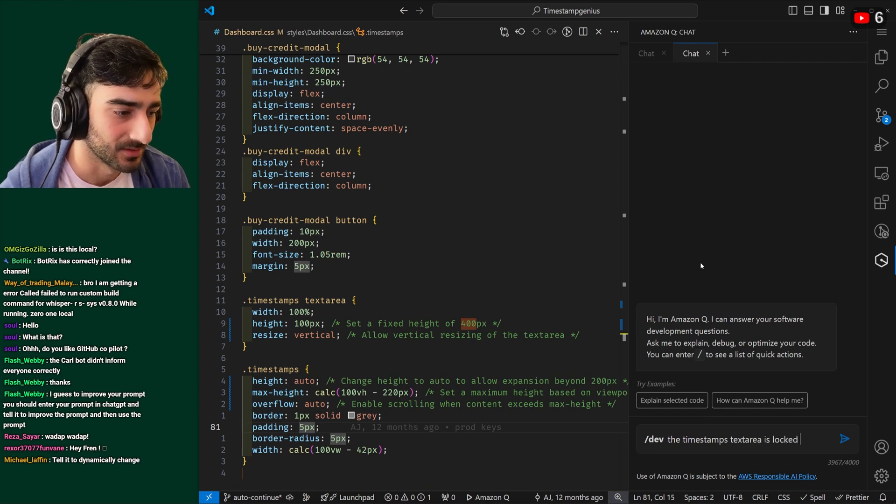
pyautogui.write('at 100px')
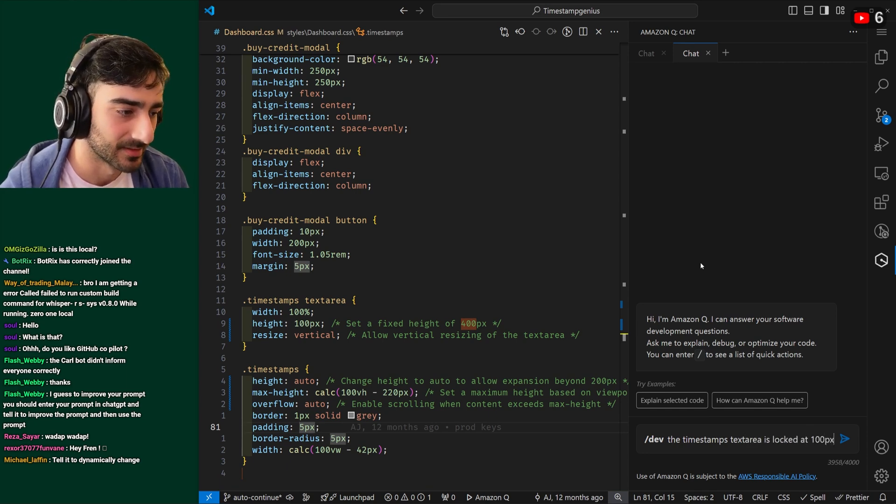
pyautogui.write('edit it such that when the text inside reaches the bottom the textarea expands to show')
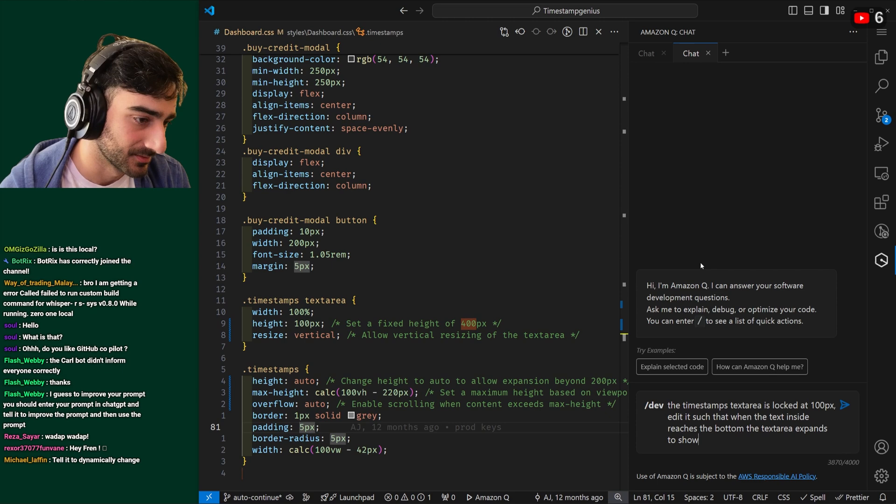
pyautogui.write('all the tex')
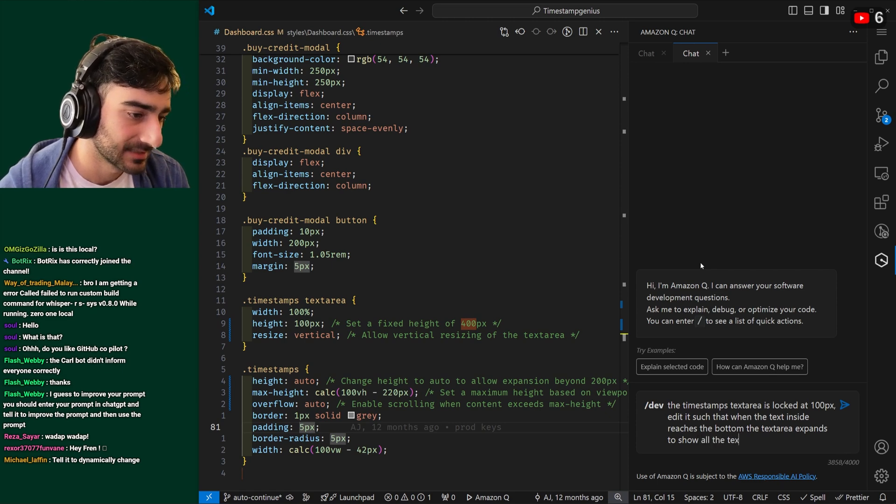
pyautogui.click(845, 406)
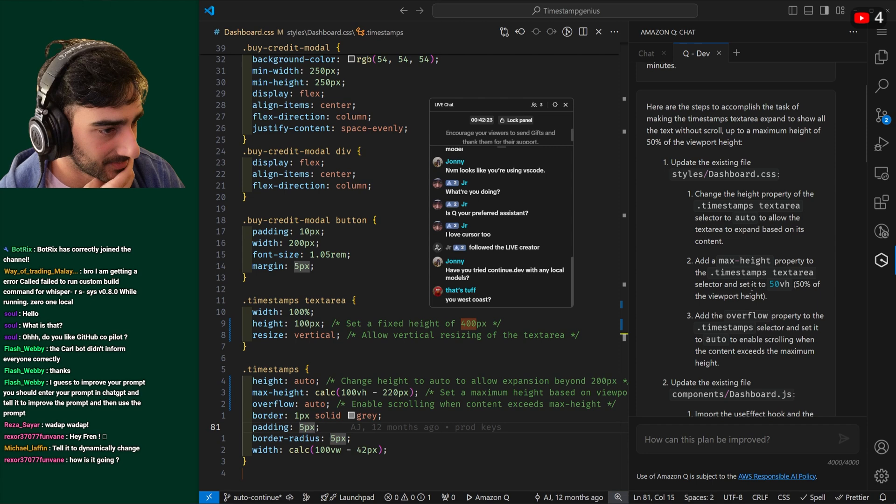
# Scroll through Amazon Q's plan and its useEffect resize diff for Dashboard.js
pyautogui.scroll(-3)
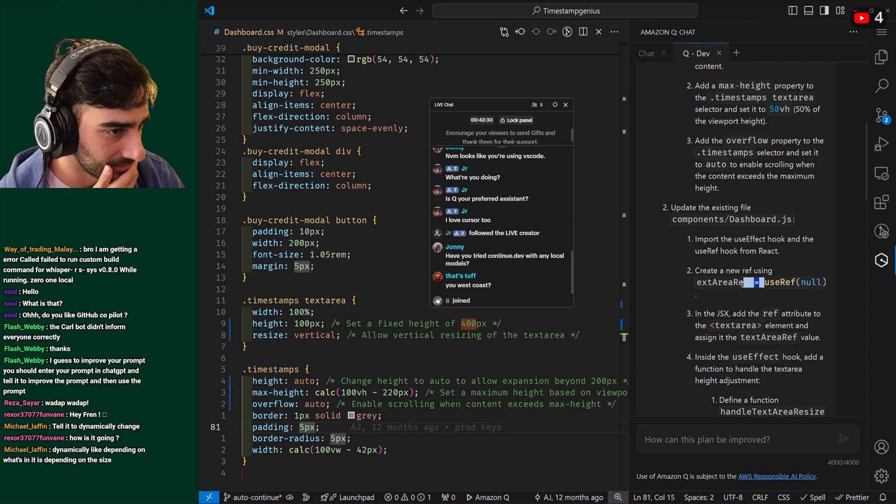
pyautogui.scroll(-3)
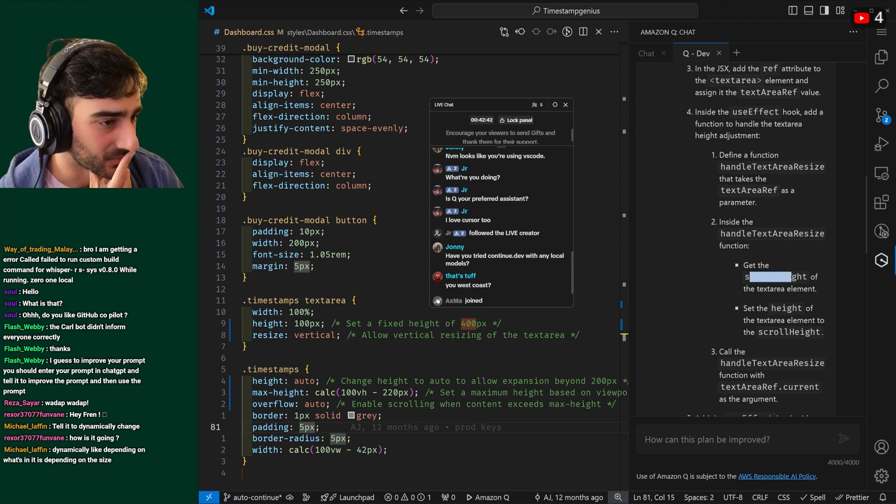
pyautogui.scroll(-3)
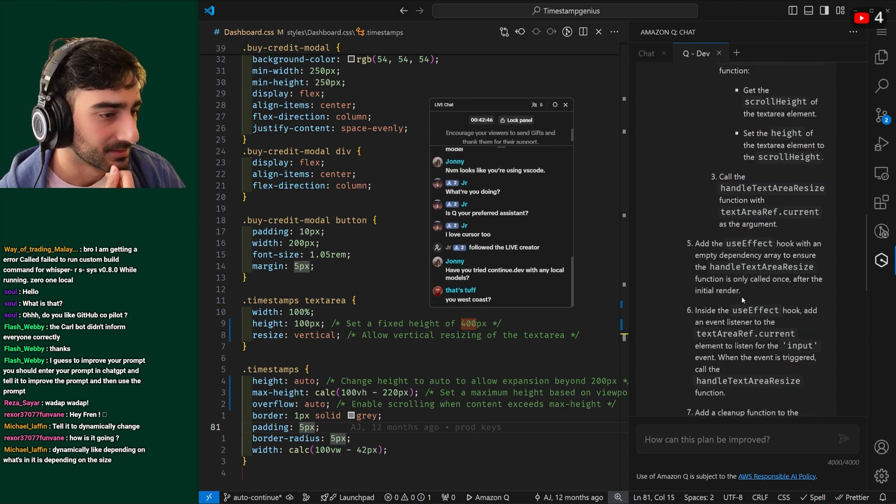
pyautogui.scroll(-3)
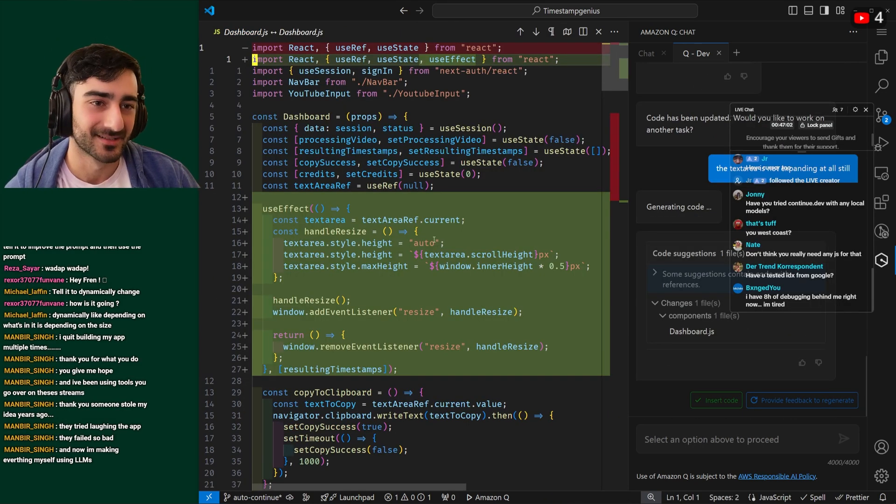
# Insert Amazon Q's textarea resize code into Dashboard.js
pyautogui.click(716, 400)
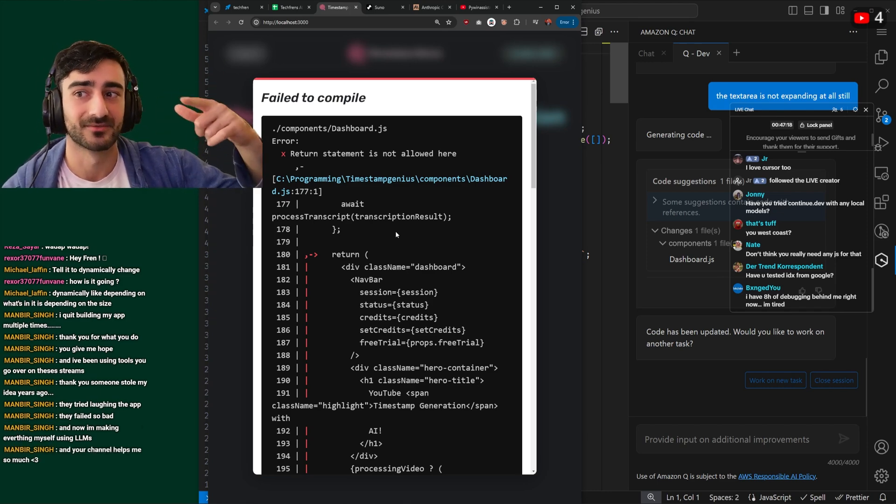
pyautogui.moveTo(476, 221)
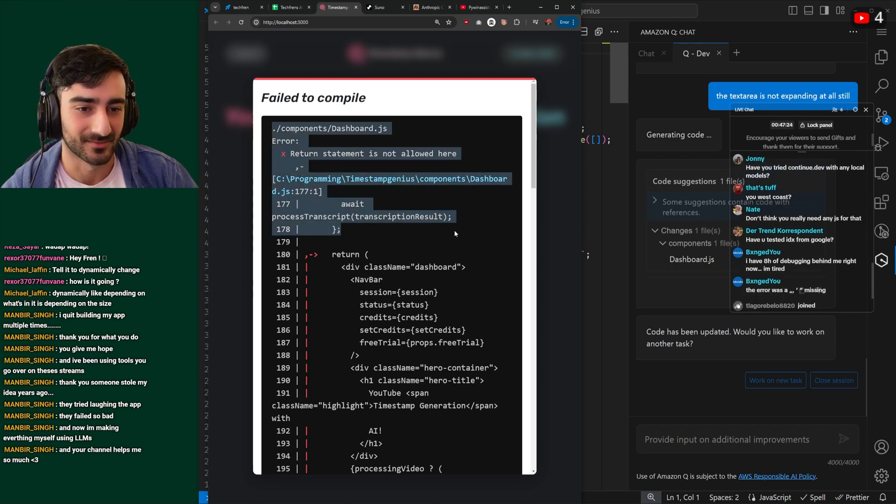
# Copy the Dashboard.js 'return statement not allowed' compile error from the browser overlay
pyautogui.scroll(-3)
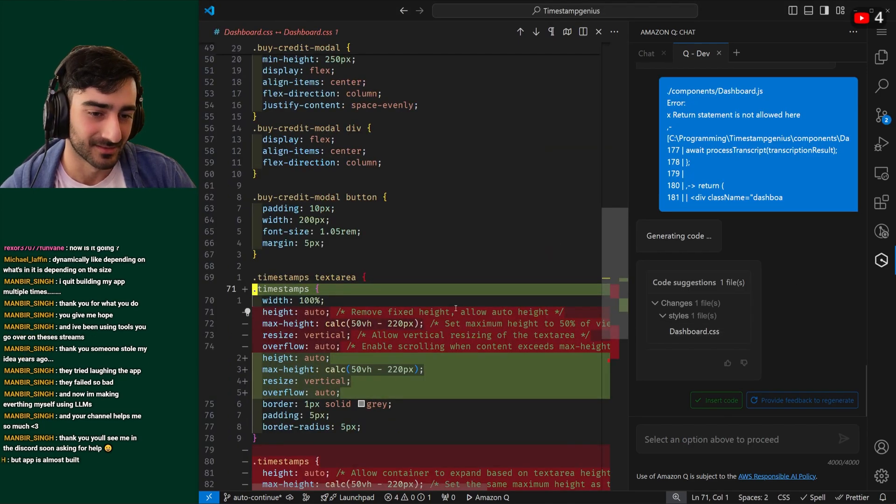
# Review Amazon Q's Dashboard.css textarea height diff, then close the comparison
pyautogui.scroll(-3)
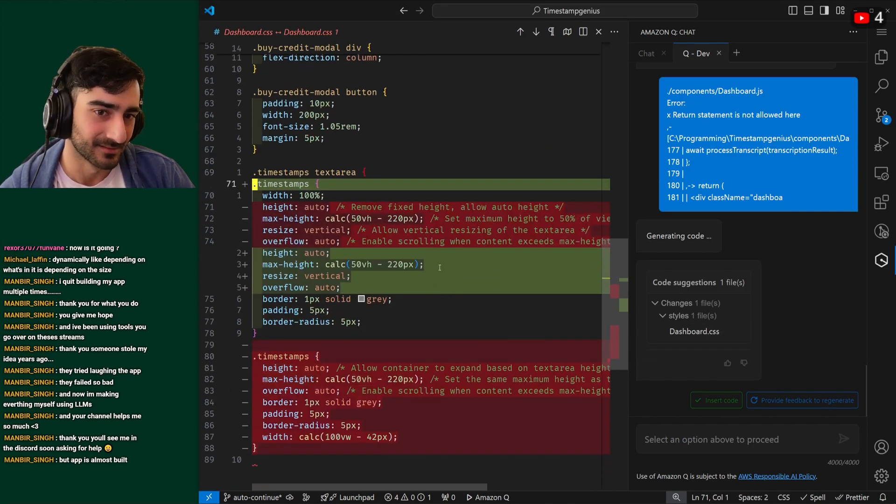
pyautogui.scroll(3)
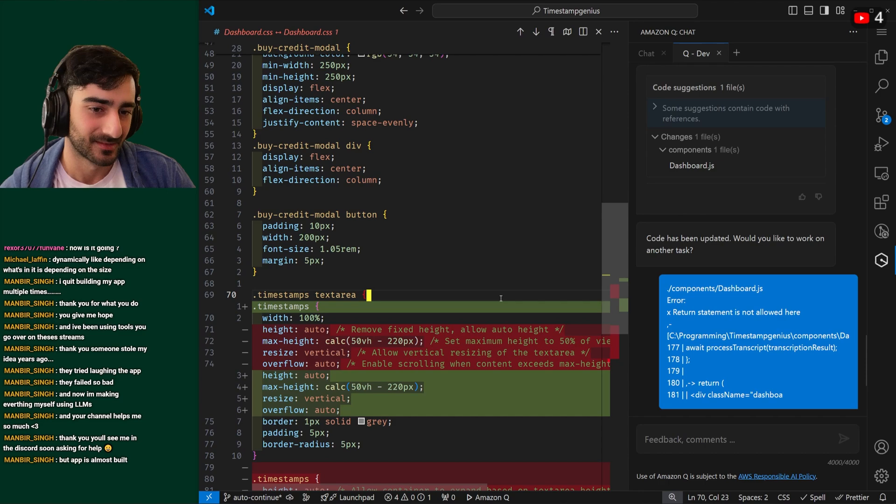
pyautogui.click(599, 32)
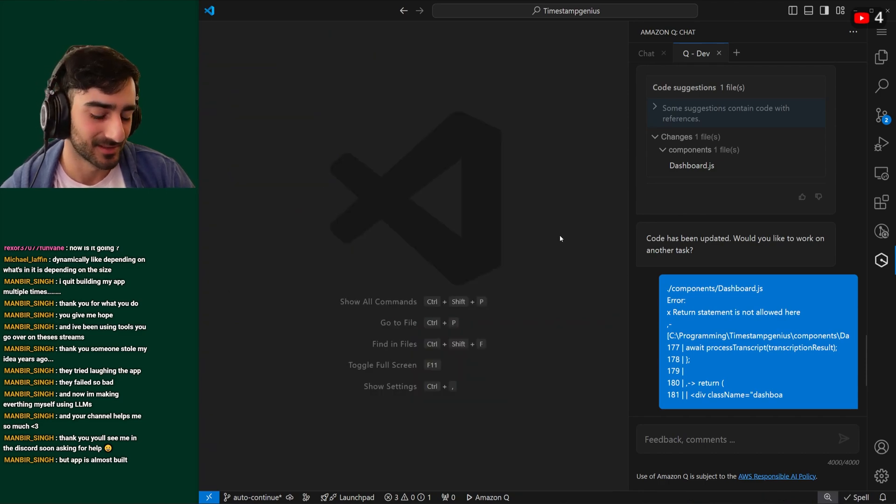
# Compare the updated Dashboard.js resize effect with its committed version, then reopen it editable
pyautogui.click(692, 165)
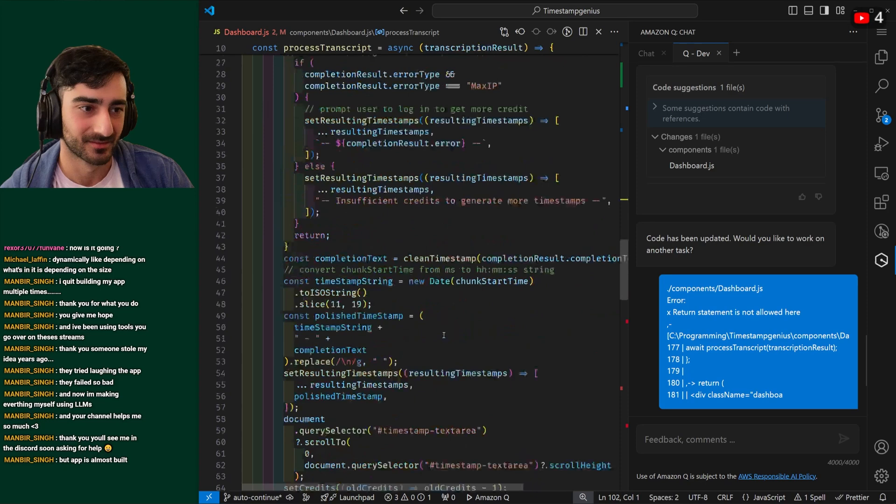
pyautogui.scroll(-3)
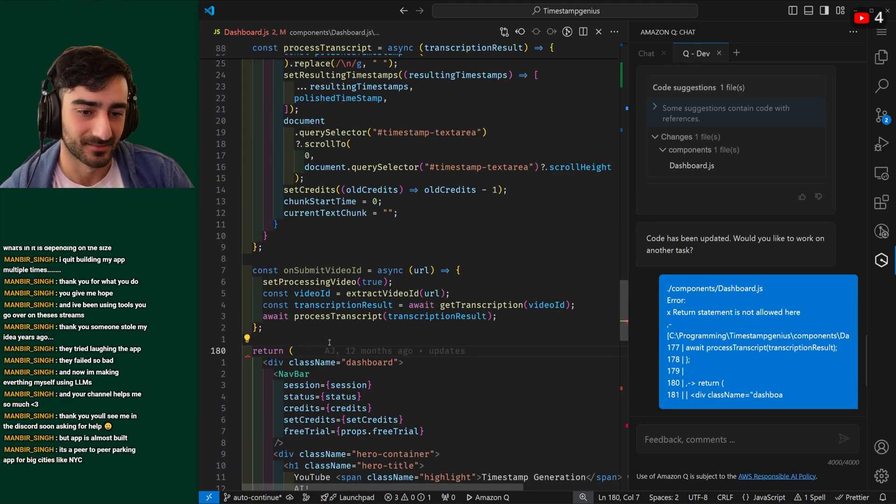
pyautogui.click(880, 115)
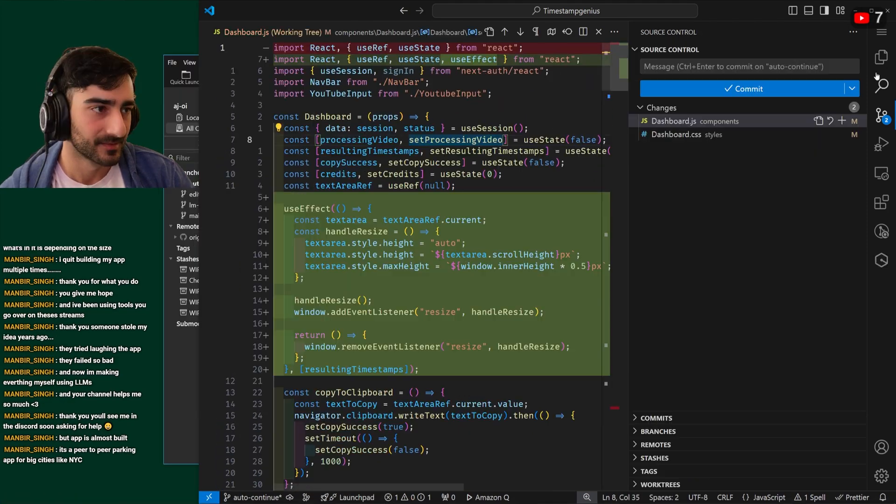
pyautogui.click(881, 57)
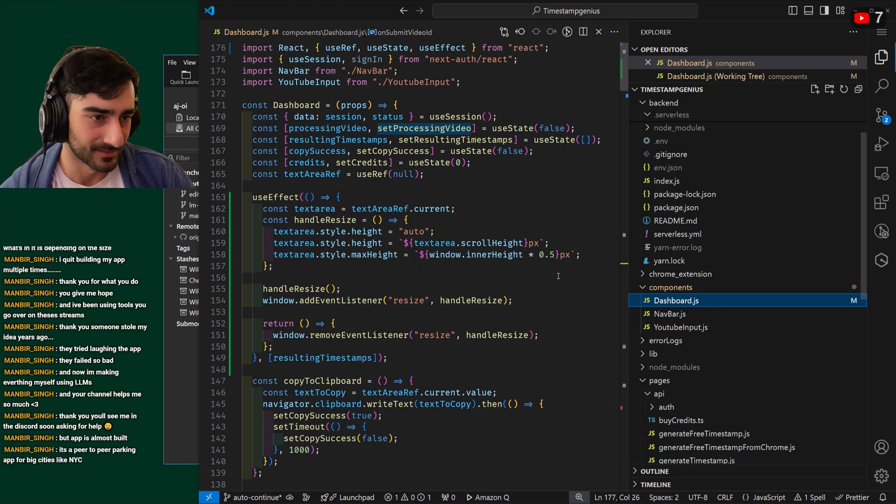
pyautogui.write('if (!tex')
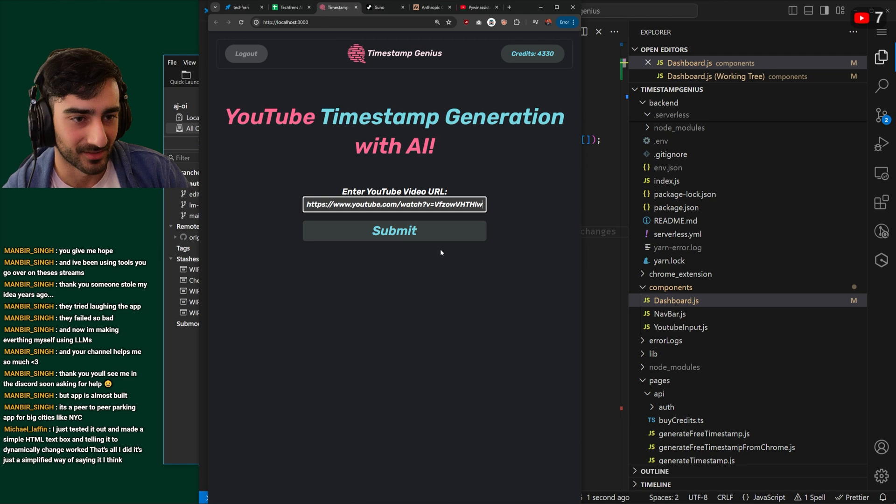
# Submit the YouTube URL in Timestamp Genius and scroll the generated timestamps box
pyautogui.click(394, 230)
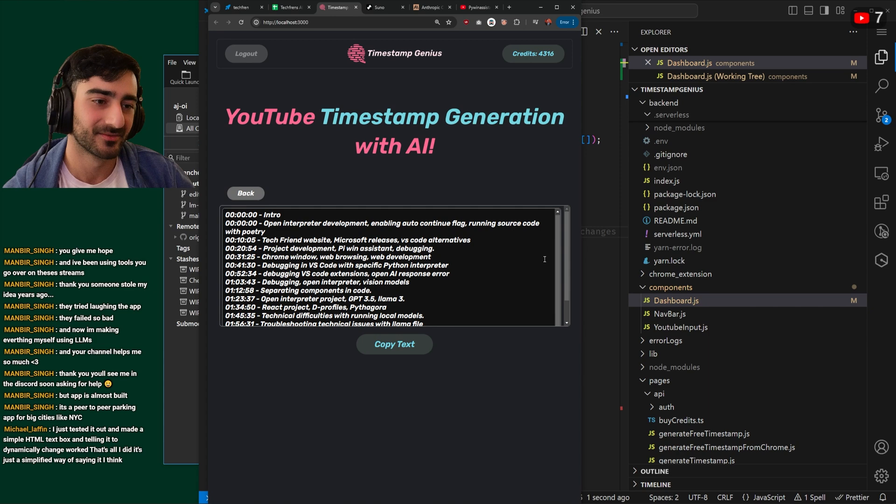
pyautogui.scroll(-3)
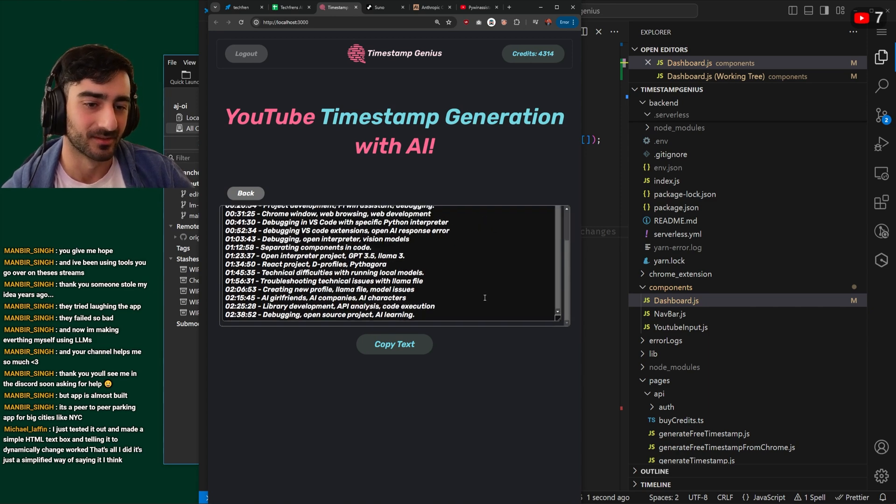
pyautogui.click(245, 193)
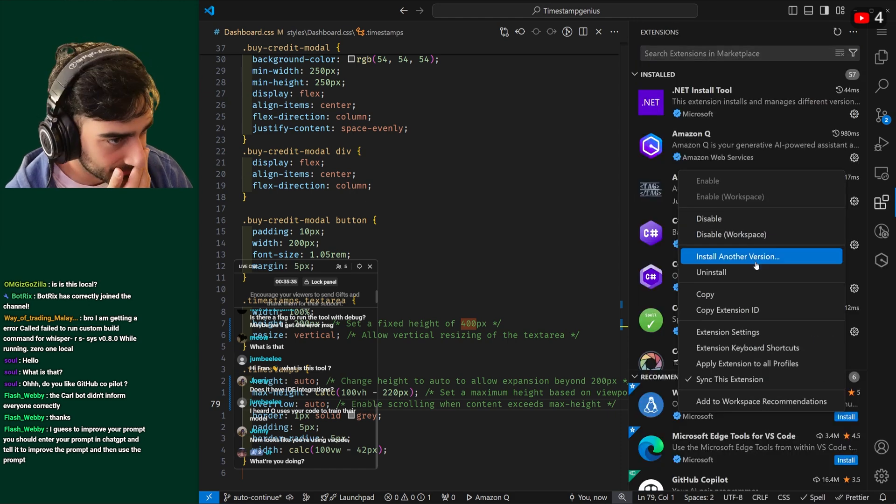
# Choose Install Another Version from the Amazon Q extension's gear menu
pyautogui.click(727, 332)
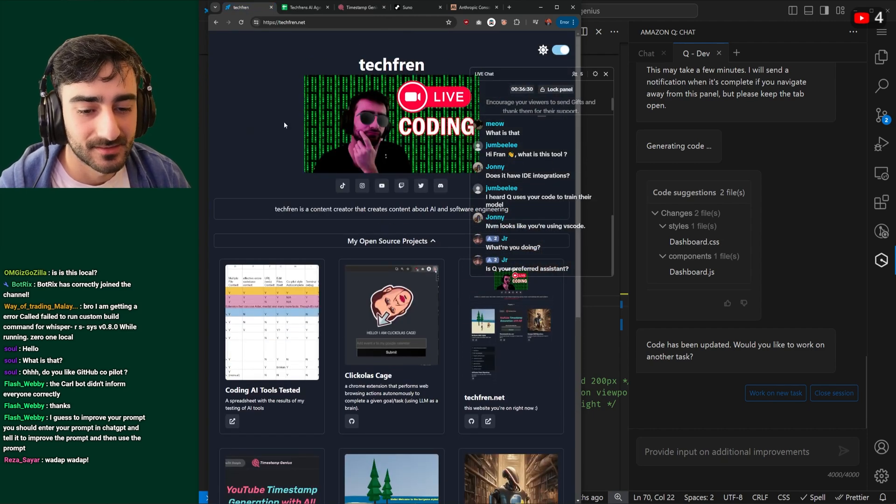
# Open the Coding AI Tools Tested sheet and change Amazon Q Developer's rating to 6.5
pyautogui.click(305, 8)
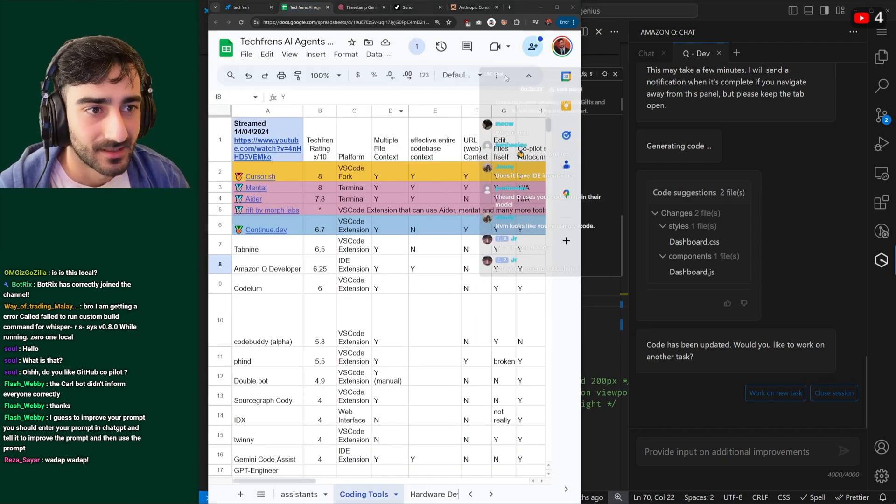
pyautogui.click(260, 176)
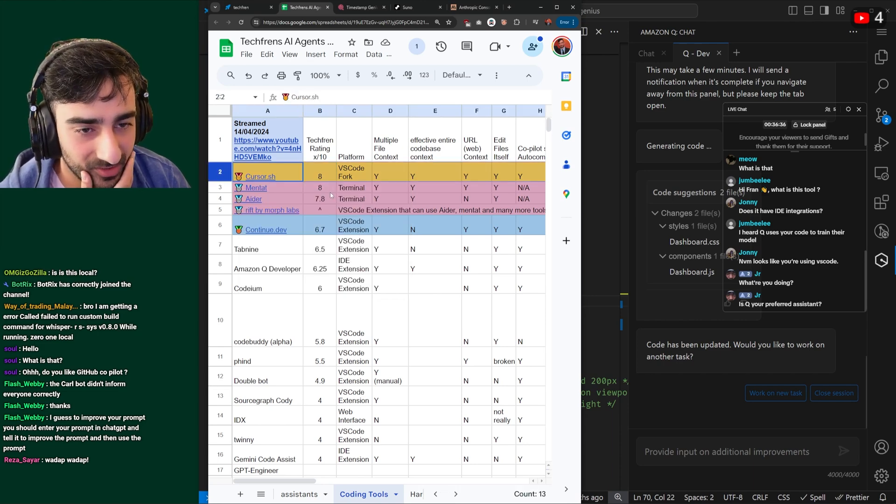
pyautogui.click(319, 176)
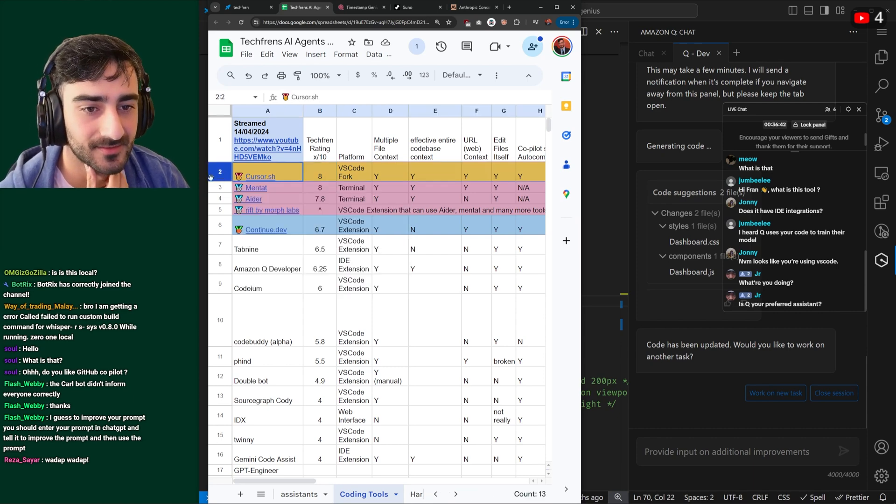
pyautogui.click(255, 188)
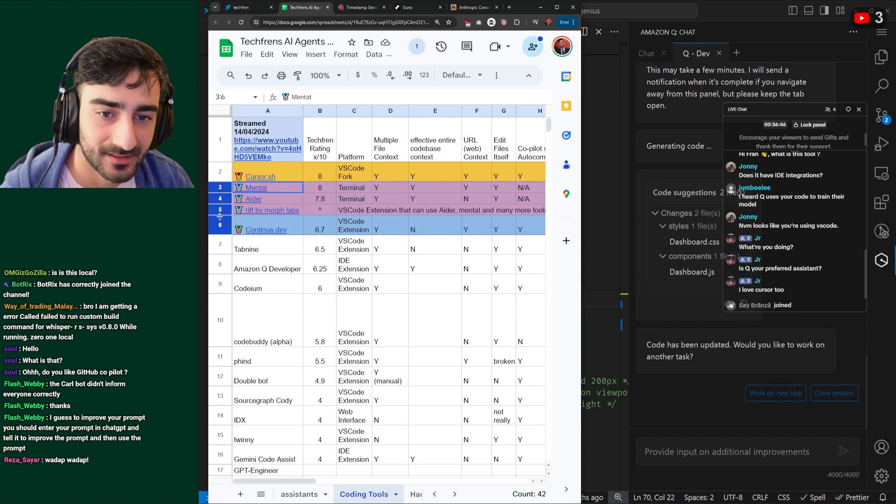
pyautogui.click(267, 230)
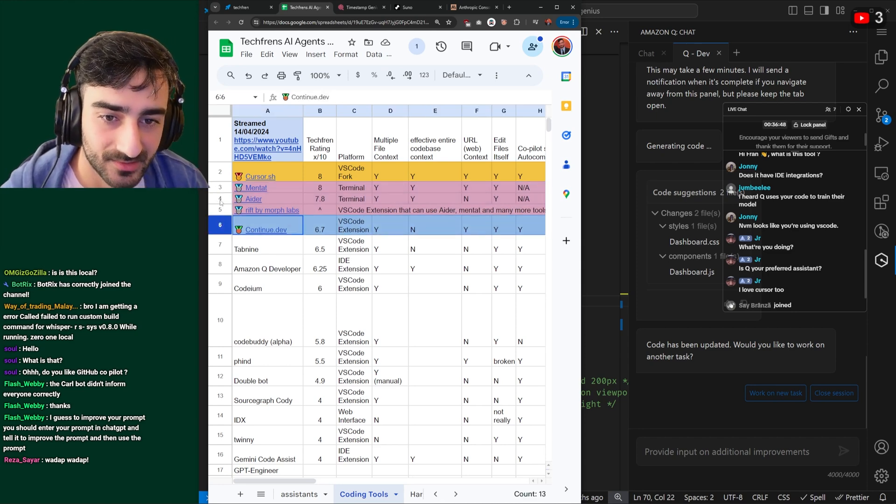
pyautogui.click(254, 199)
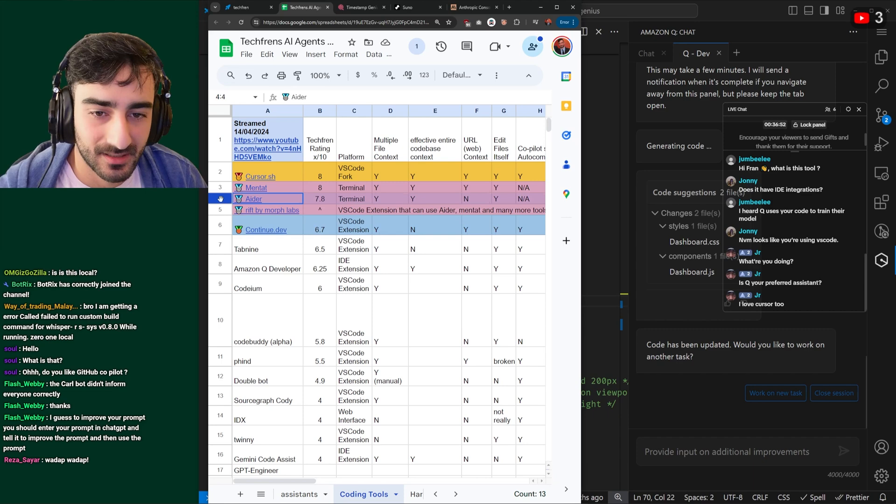
pyautogui.click(267, 229)
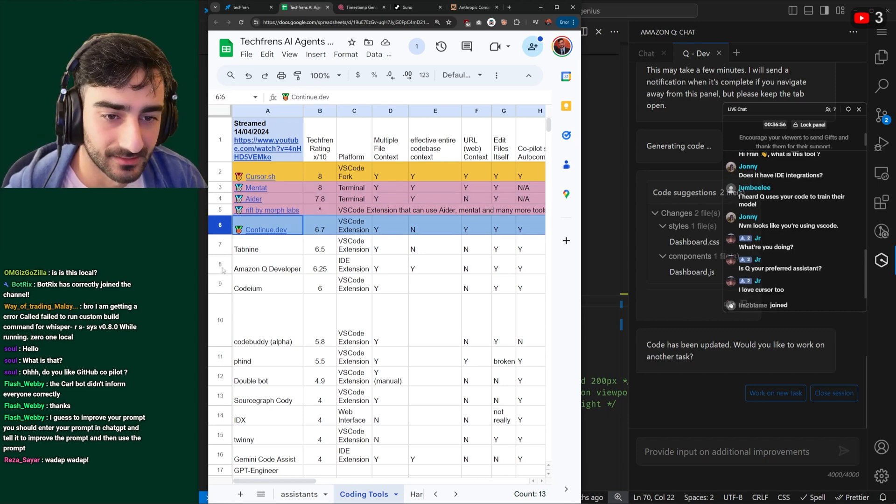
pyautogui.click(267, 269)
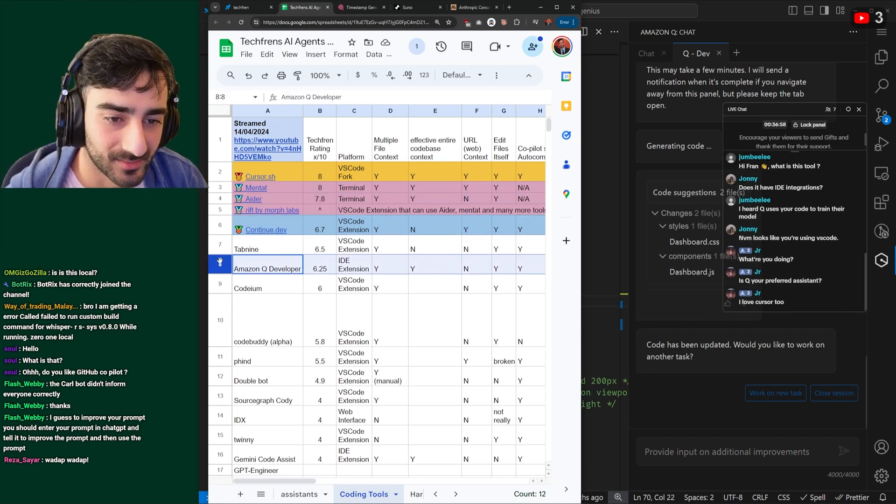
pyautogui.click(319, 264)
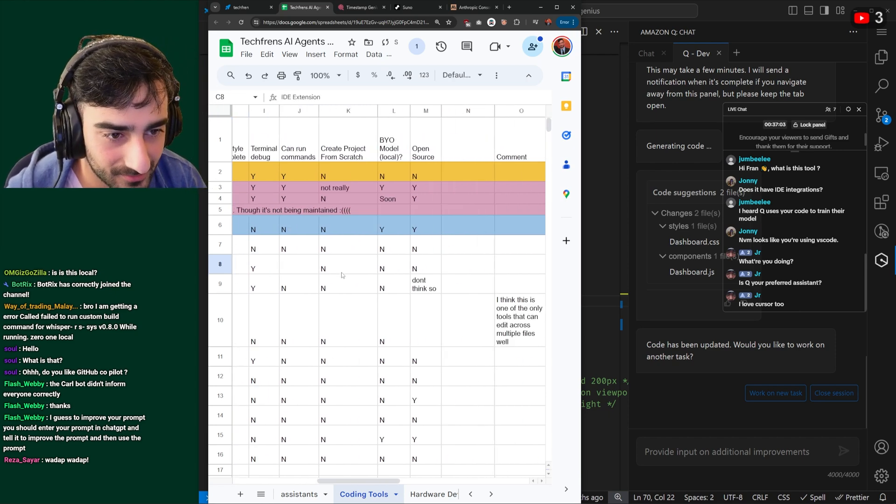
pyautogui.hscroll(-3)
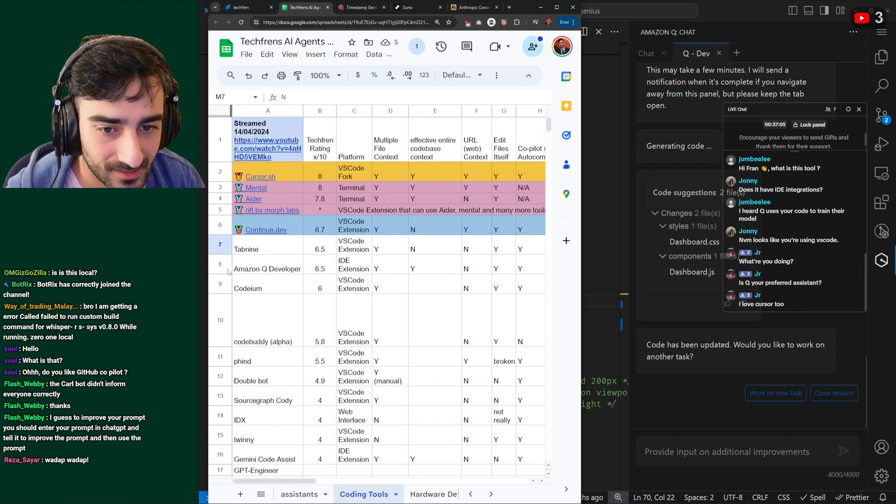
pyautogui.click(319, 249)
pyautogui.write(' (Completely Free)')
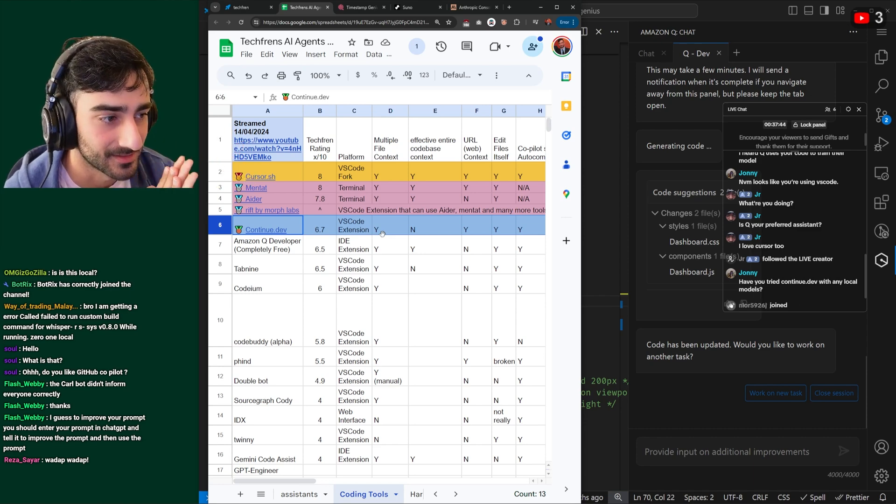
pyautogui.click(320, 244)
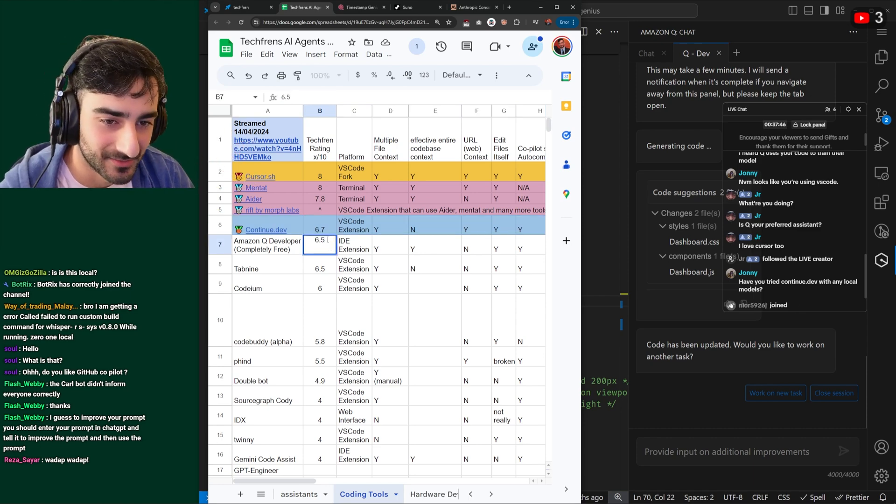
pyautogui.write('6.7')
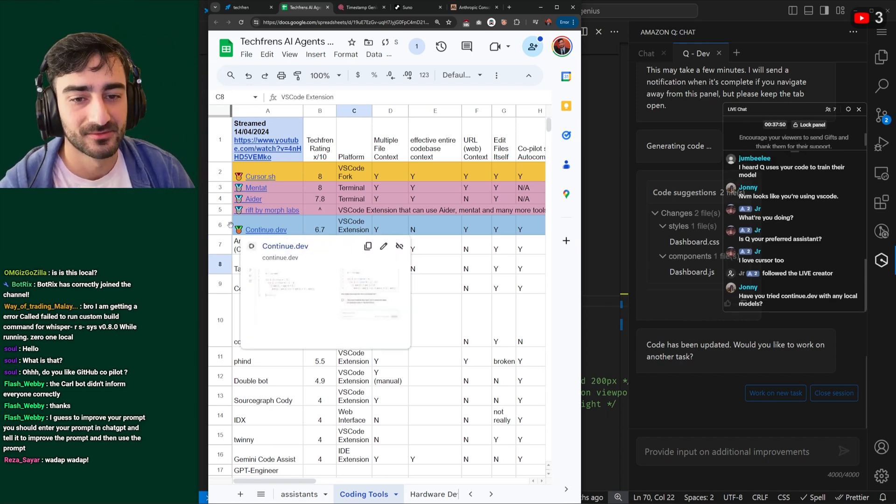
pyautogui.click(265, 229)
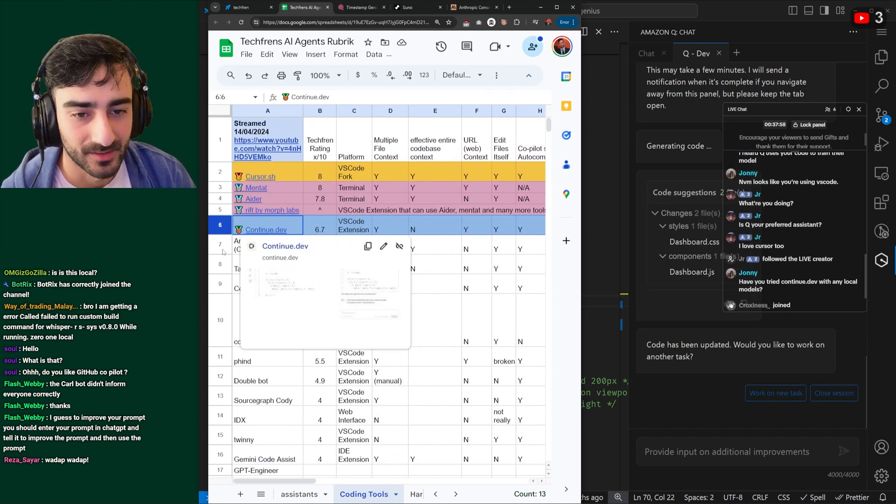
pyautogui.click(267, 244)
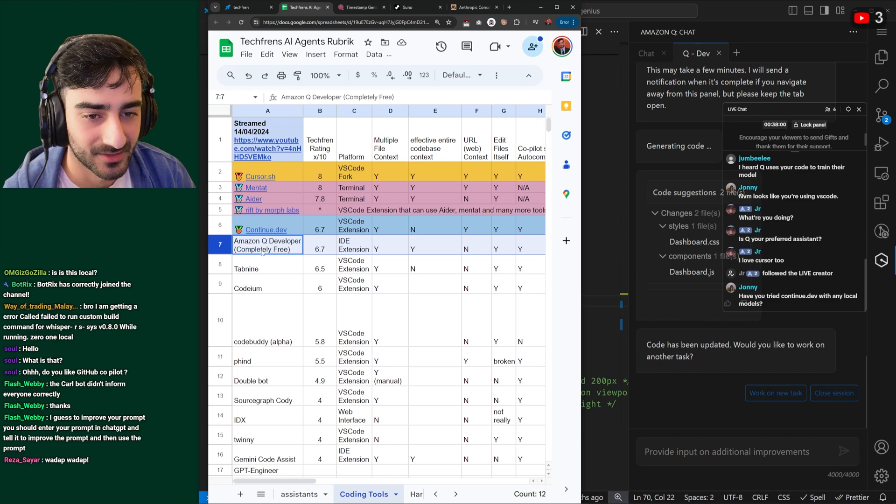
pyautogui.click(267, 245)
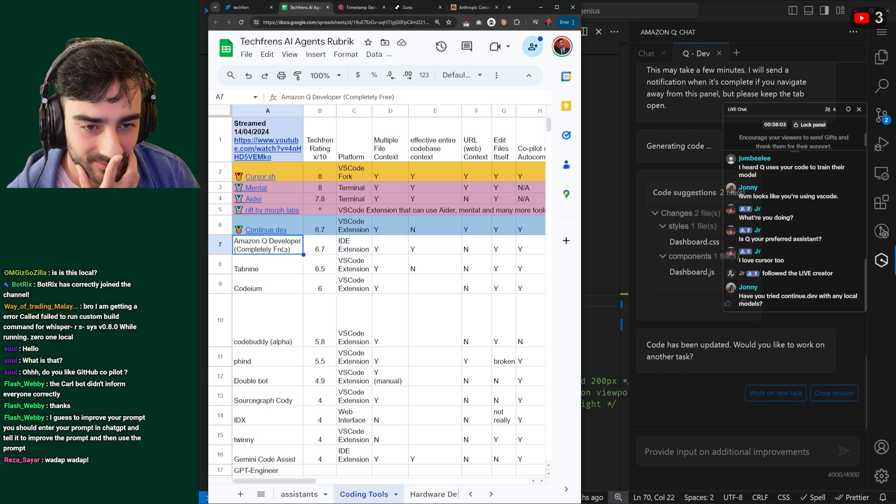
pyautogui.click(265, 229)
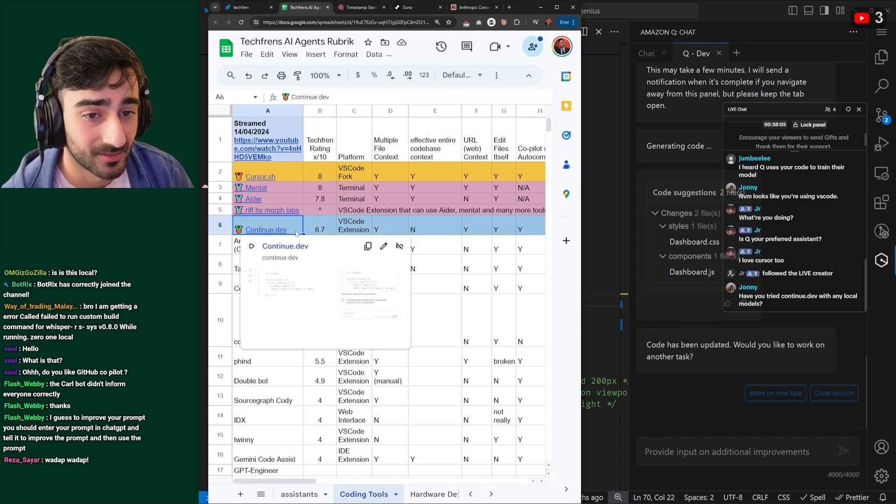
pyautogui.click(319, 225)
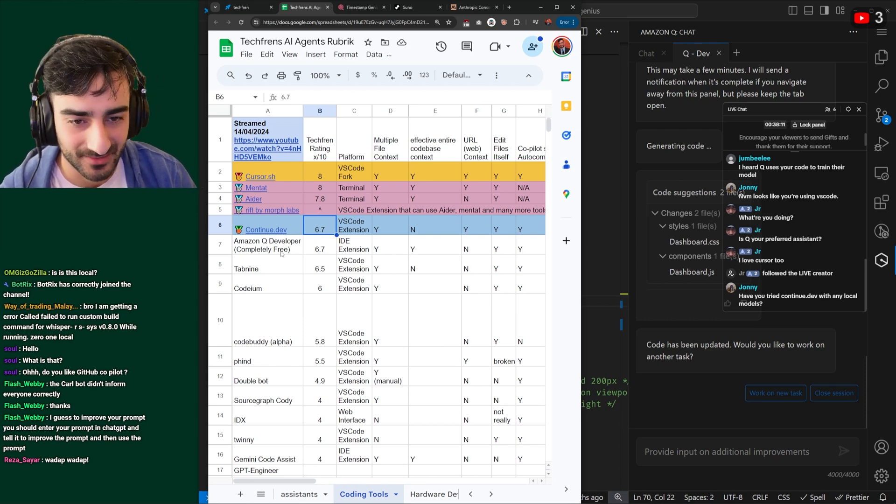
pyautogui.click(265, 230)
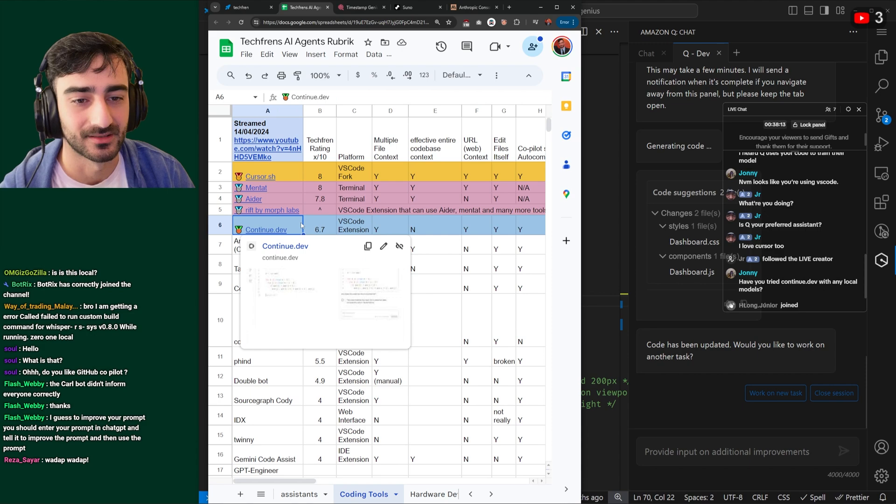
pyautogui.click(319, 226)
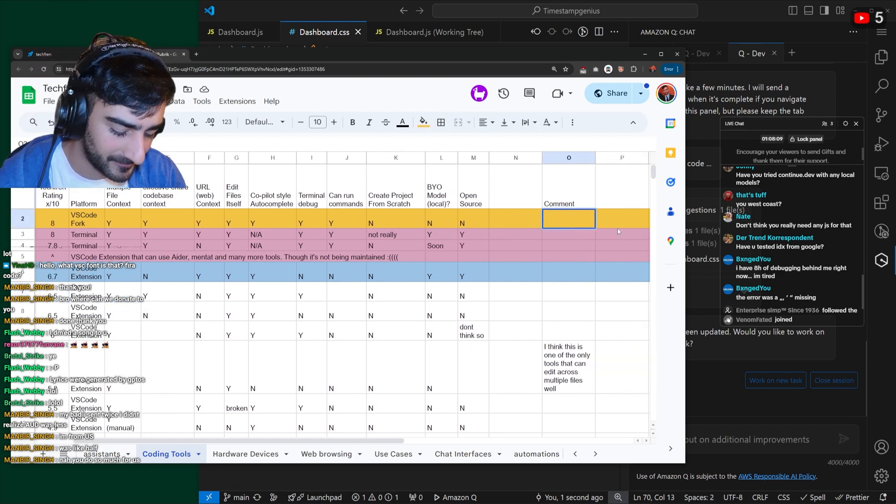
# Enter comments for the top tools, including a paywall caveat and 'great functionality and open source'
pyautogui.write('probably best functionality. issu')
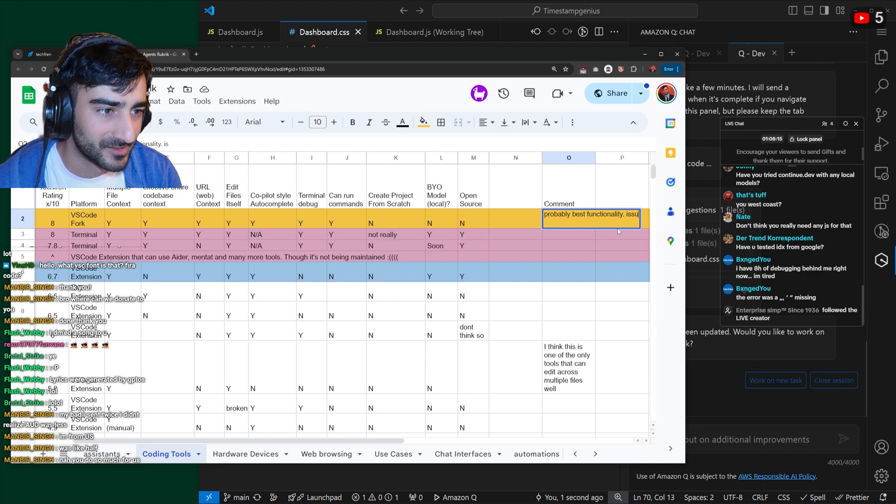
pyautogui.write("is you can't use all functions")
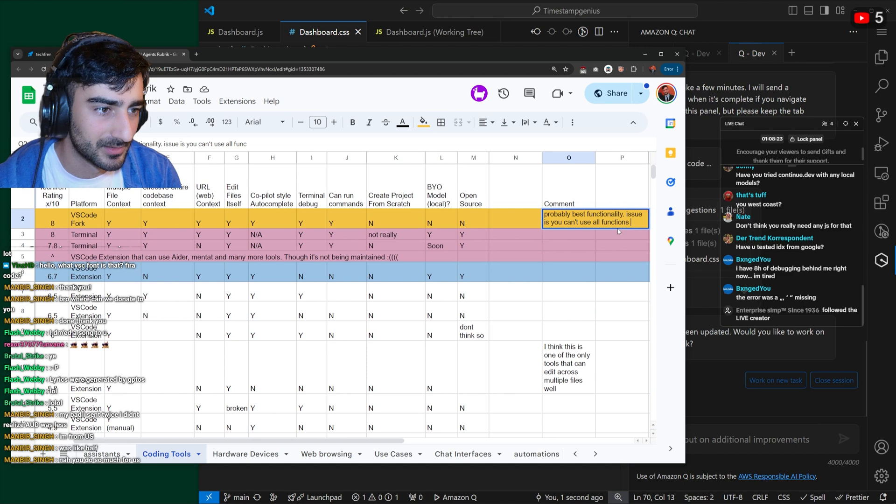
pyautogui.write('without paying for their premium')
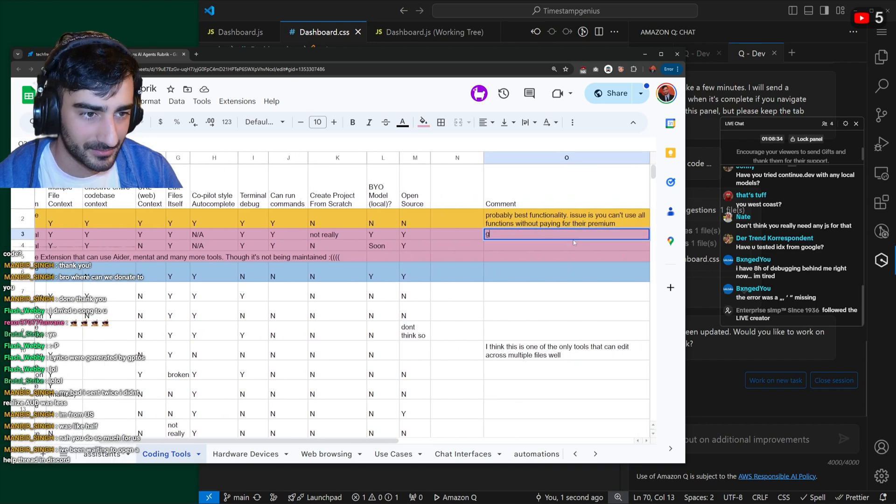
pyautogui.write('reat')
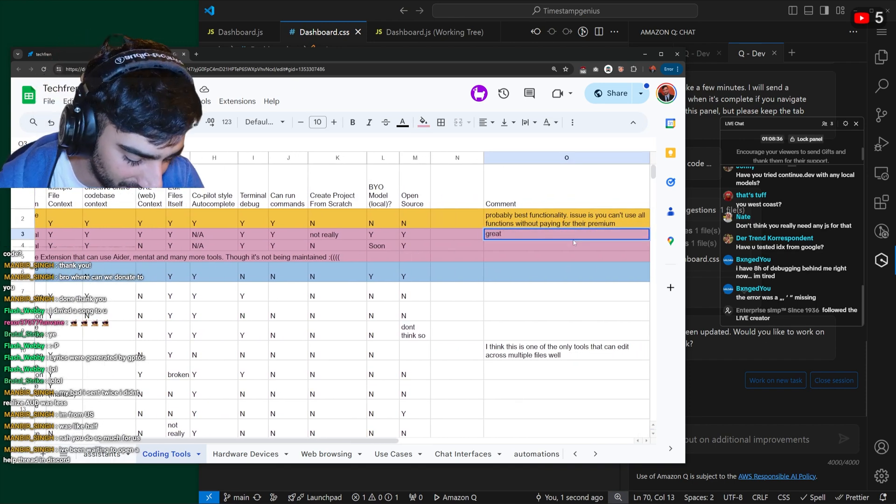
pyautogui.write('functi')
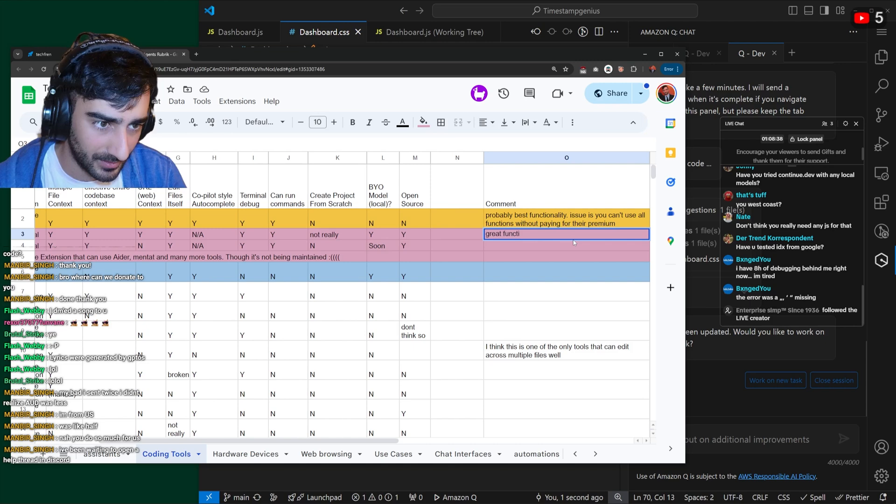
pyautogui.write('onality and open source')
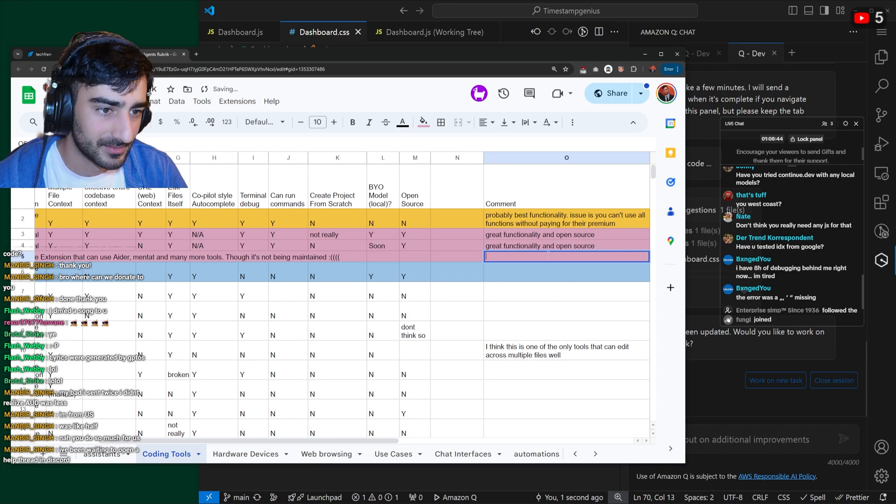
pyautogui.write('great functionality and open source')
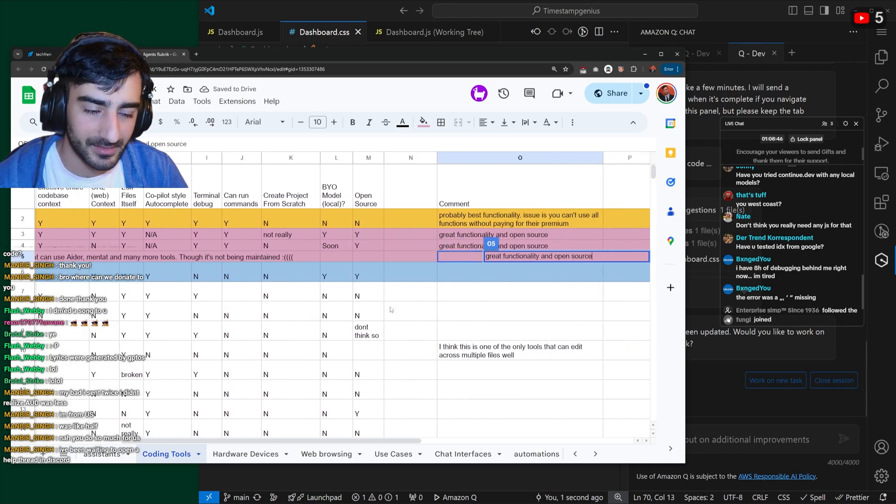
# Comment that Continue.dev is best for local model integration but requires highlighting specific code
pyautogui.write('best fo')
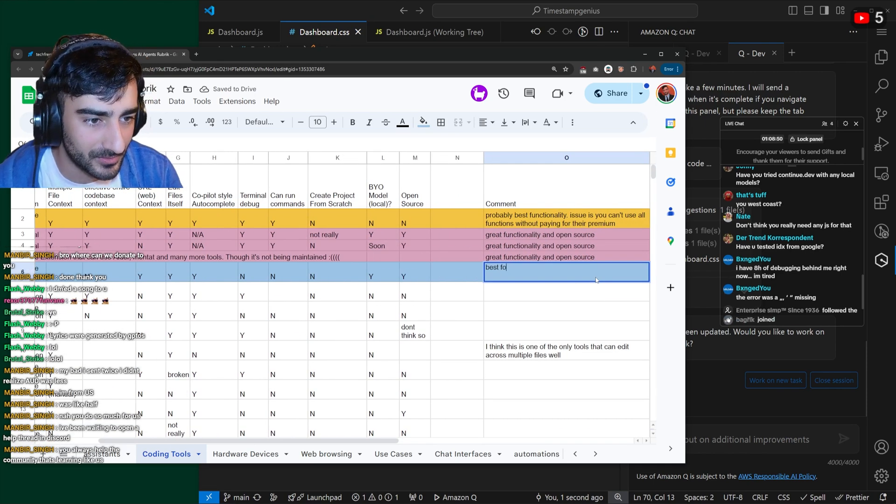
pyautogui.write('r local')
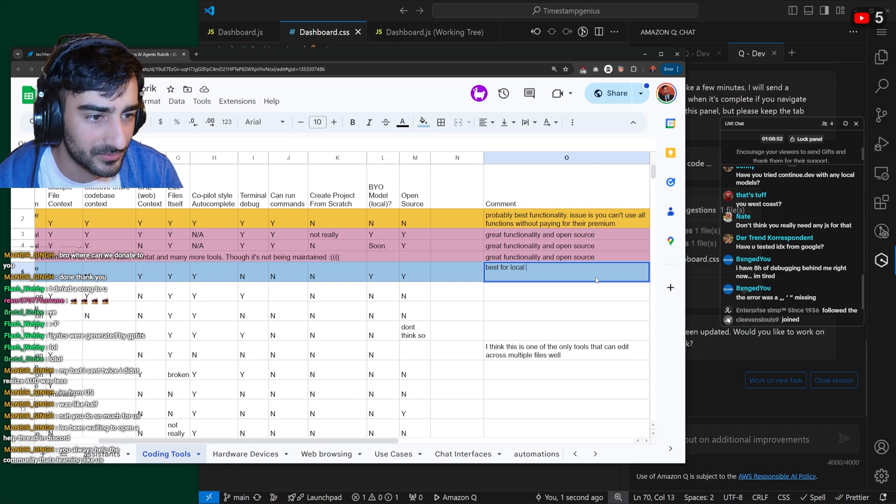
pyautogui.write('model intergration. issue')
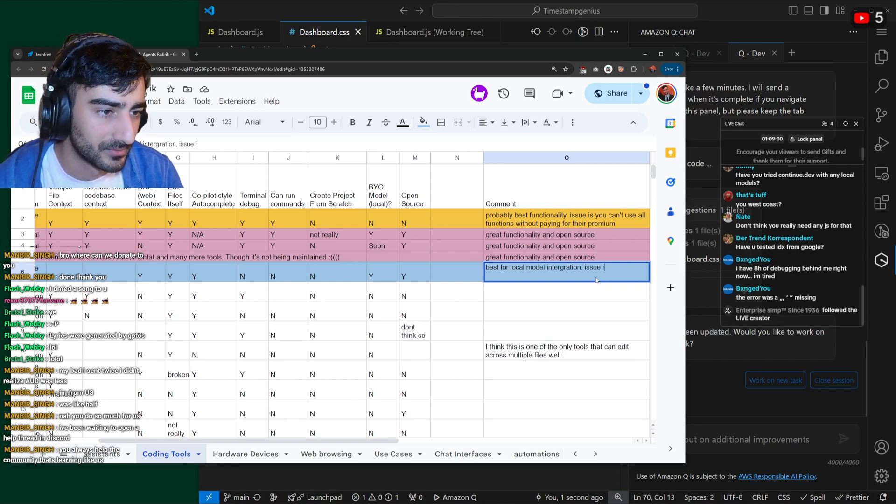
pyautogui.write('is that you have to s')
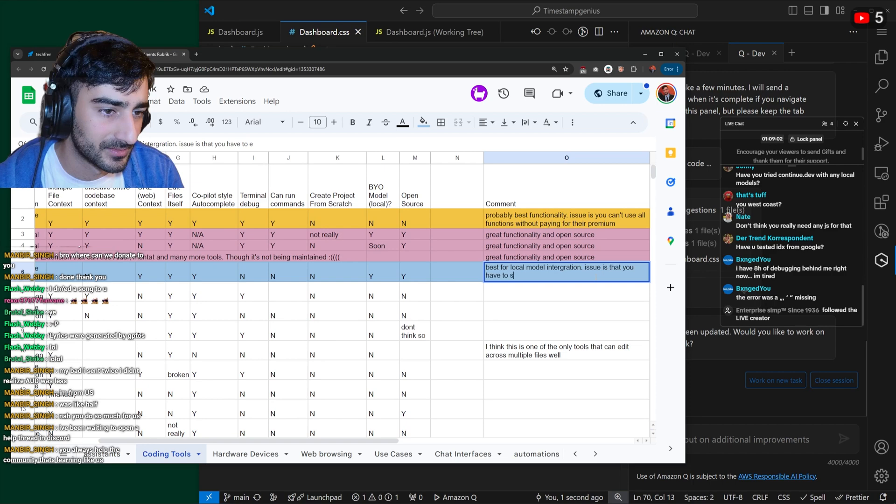
pyautogui.write('elect specific code')
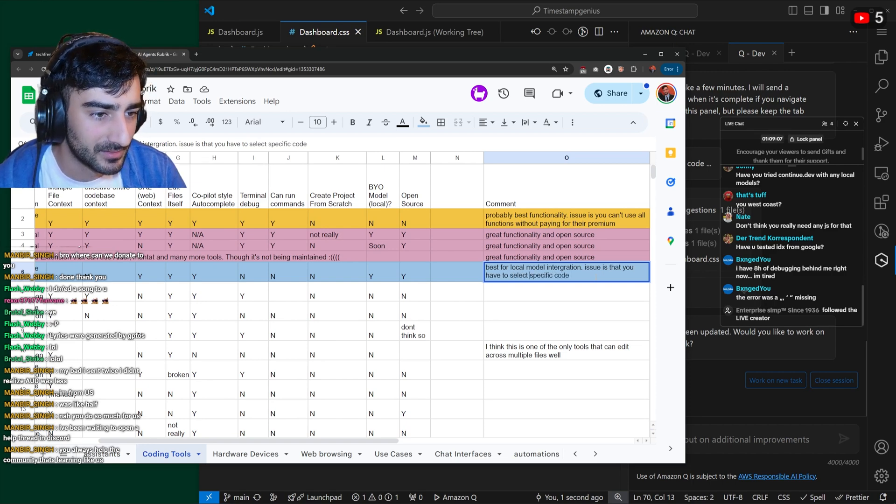
pyautogui.write('highlight specific code for it')
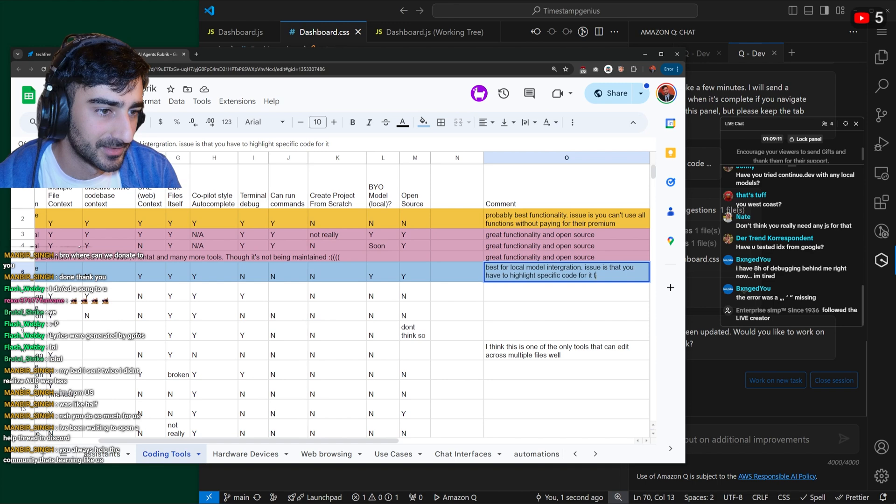
pyautogui.write('to edit it')
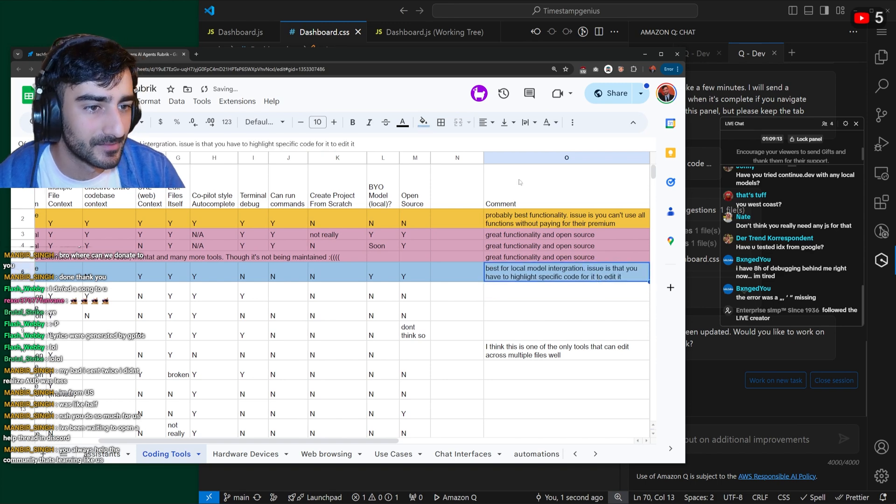
# Begin Amazon Q Developer's comment: 'great functions and free. issue with underlying mod...'
pyautogui.click(512, 157)
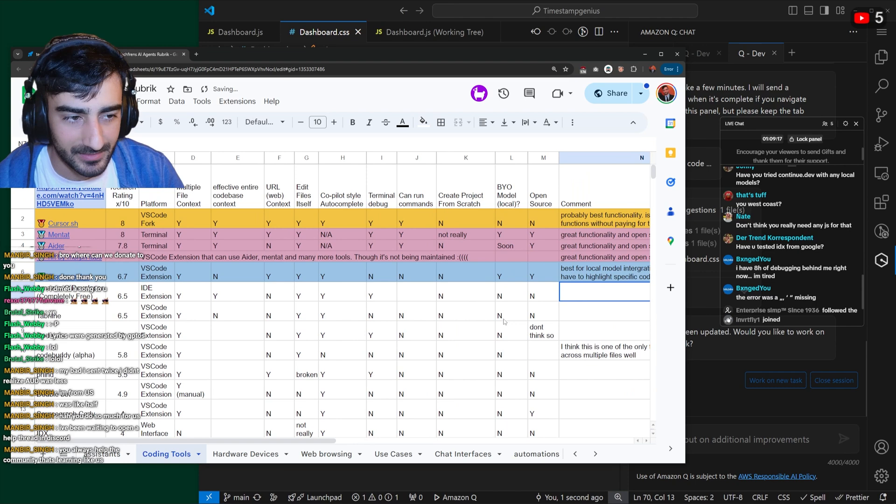
pyautogui.write('great')
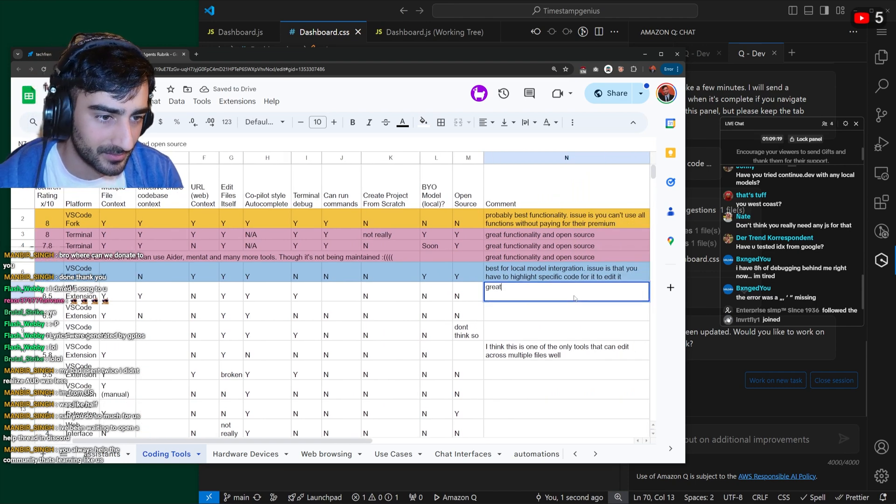
pyautogui.write('functions and')
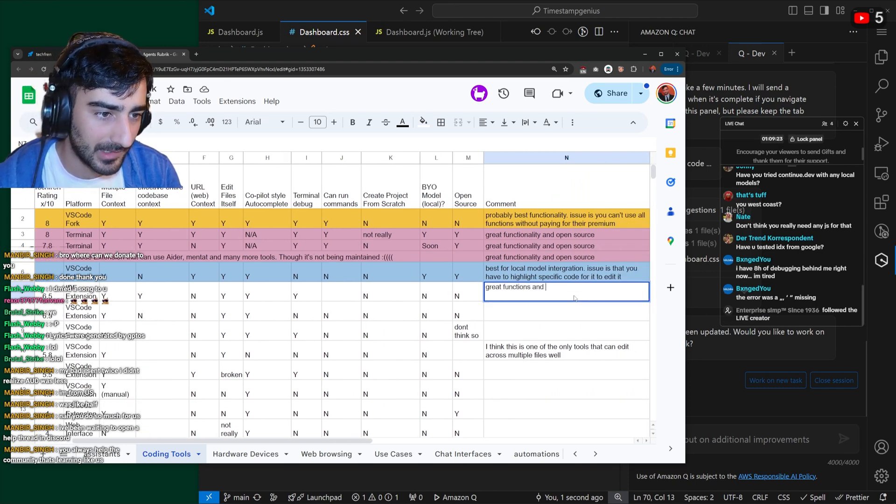
pyautogui.write('free.')
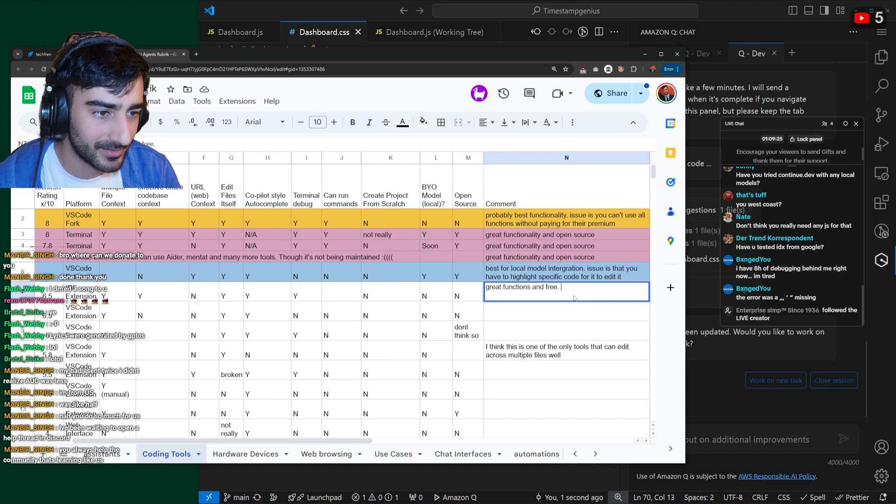
pyautogui.write('issue w')
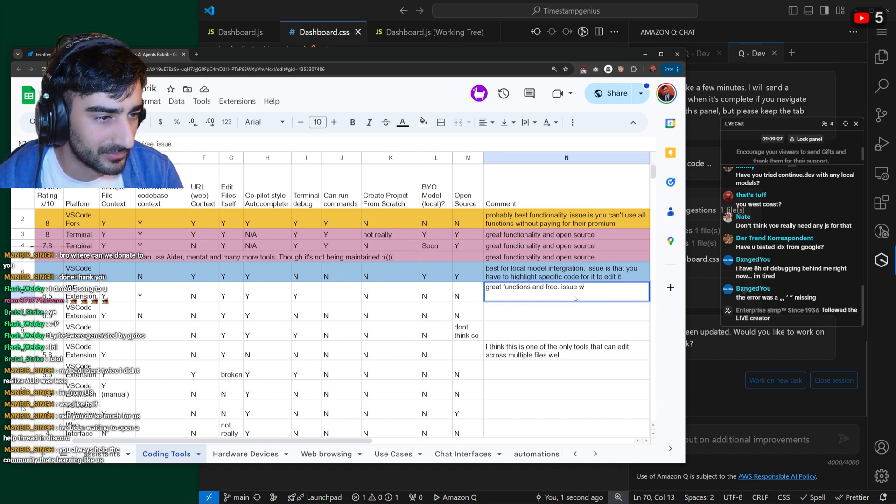
pyautogui.write('with underlying mod')
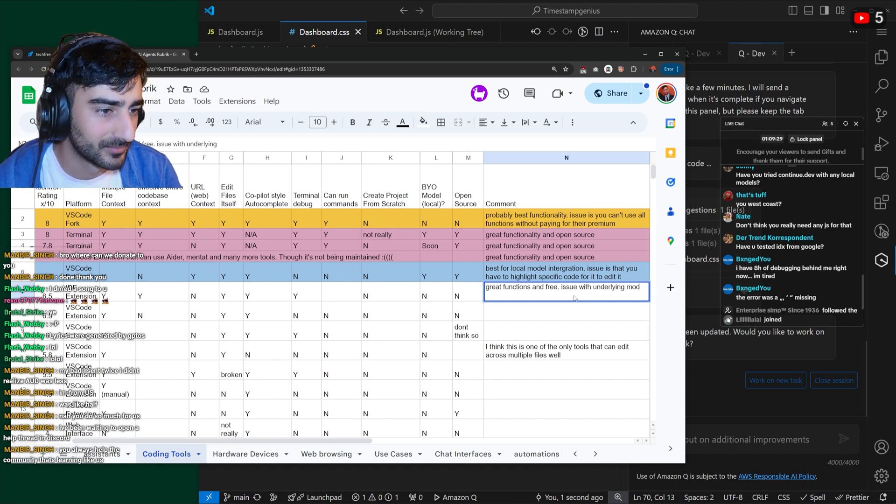